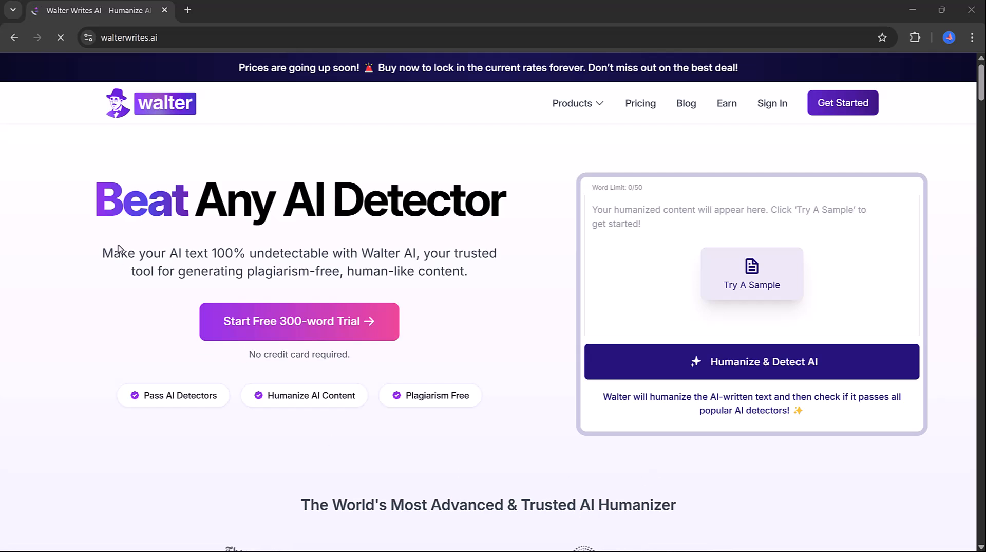
pyautogui.moveTo(376, 287)
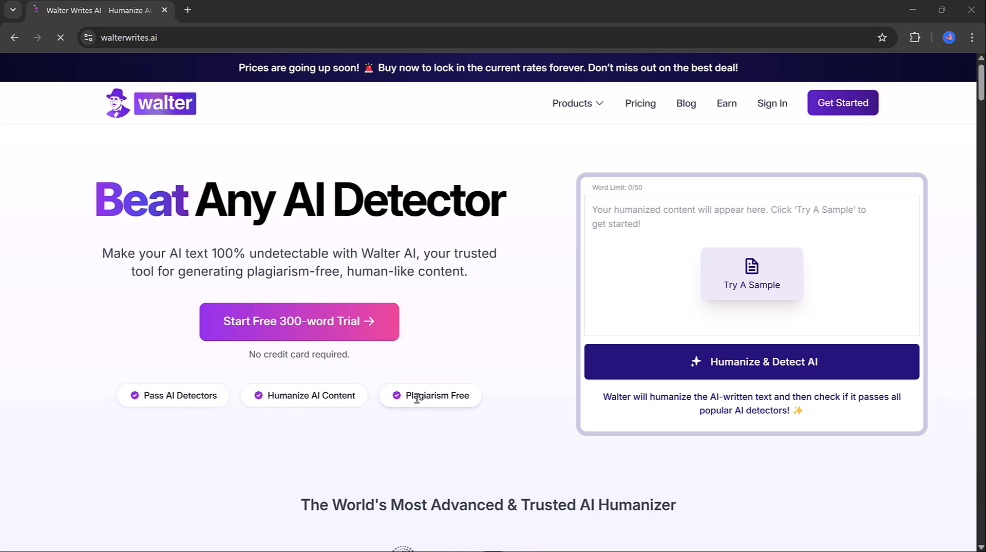
# Step: Load the sample Seneca paragraph and humanize it with detector checks on the homepage widget
pyautogui.click(752, 274)
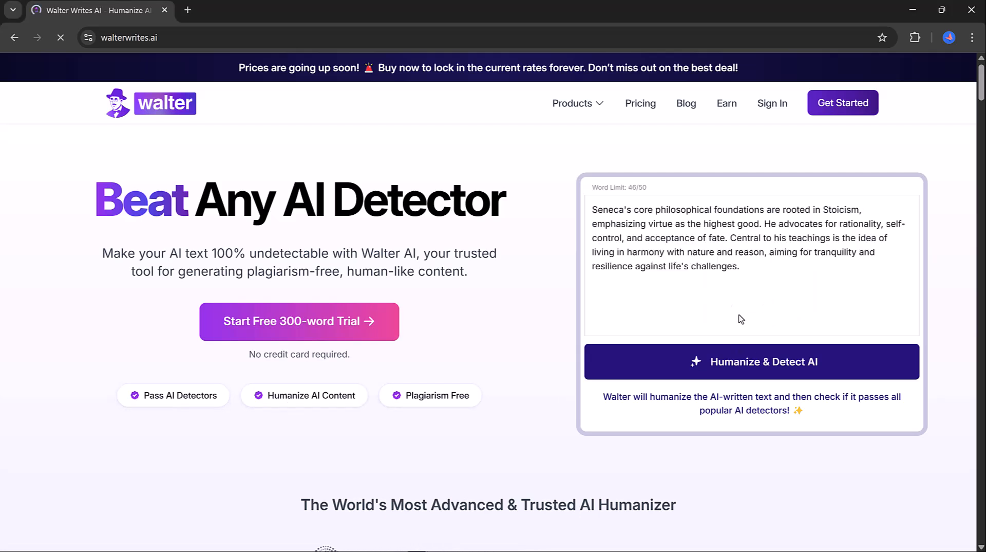
pyautogui.click(750, 362)
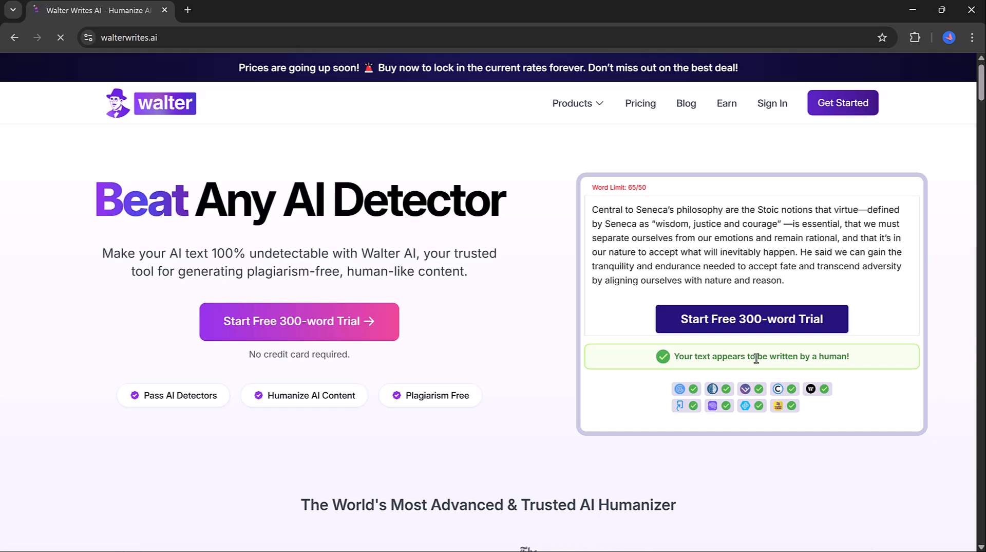
pyautogui.scroll(-3)
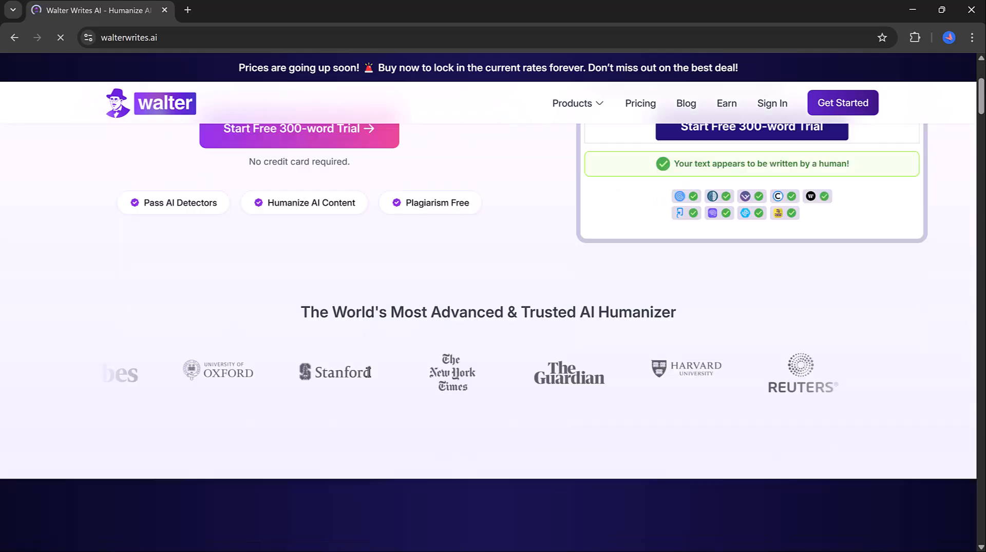
pyautogui.scroll(-3)
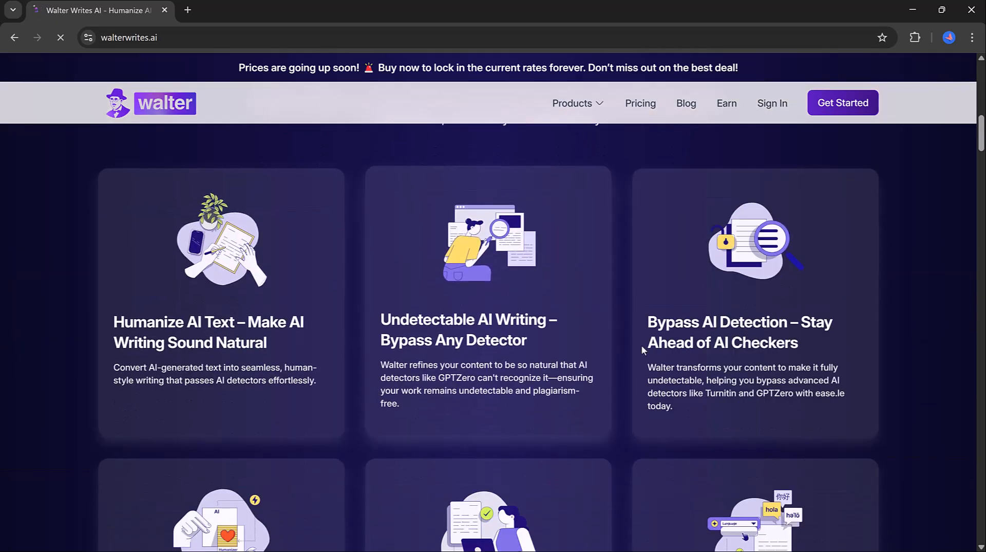
pyautogui.scroll(-3)
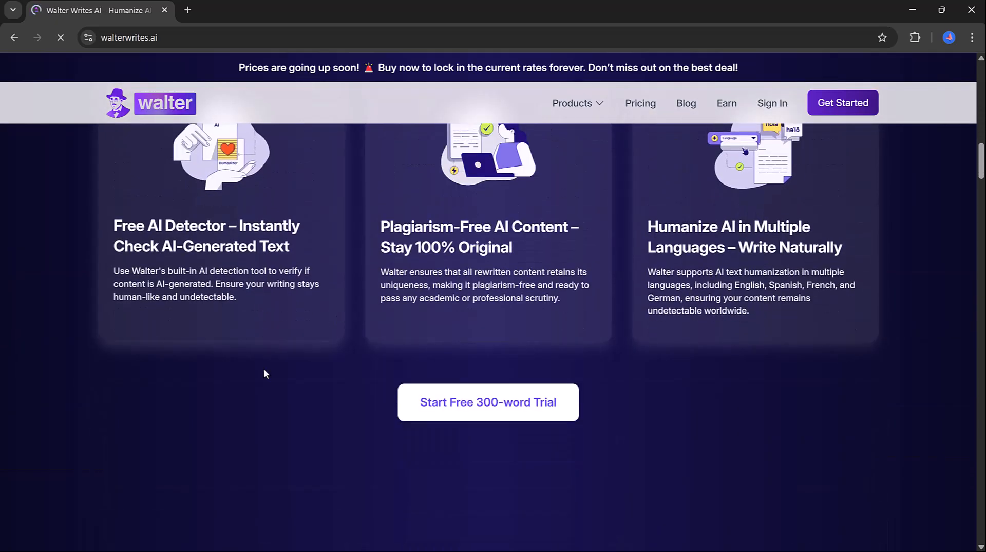
pyautogui.scroll(-3)
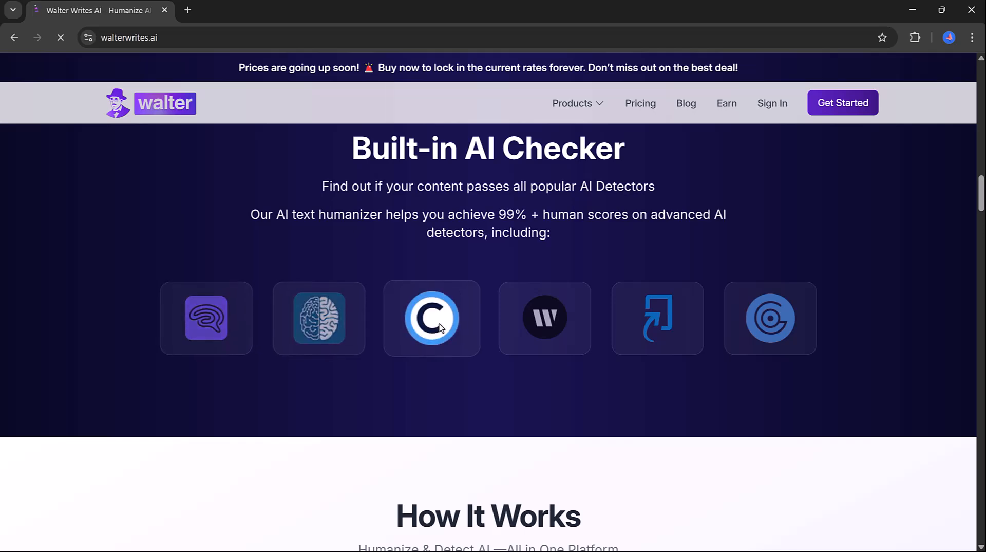
pyautogui.scroll(-3)
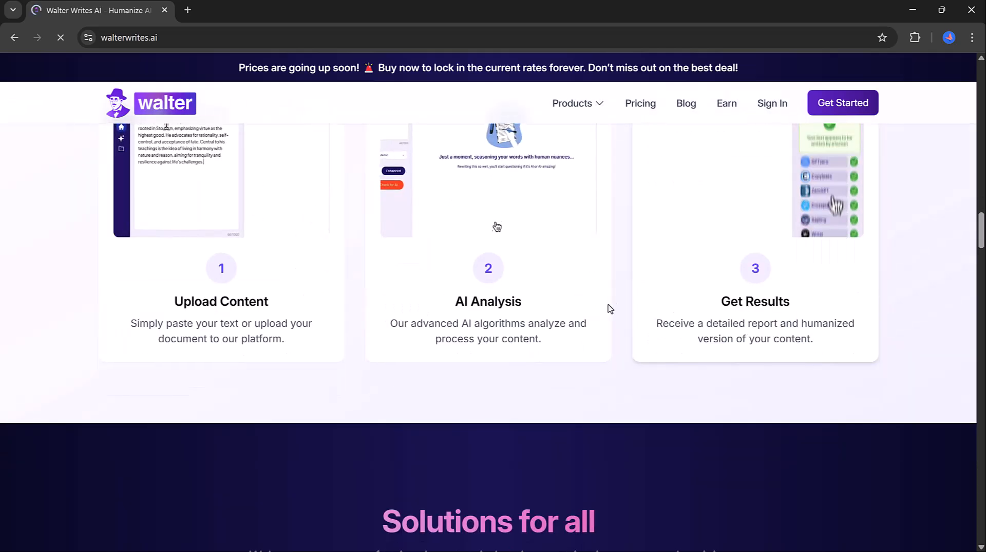
pyautogui.scroll(-3)
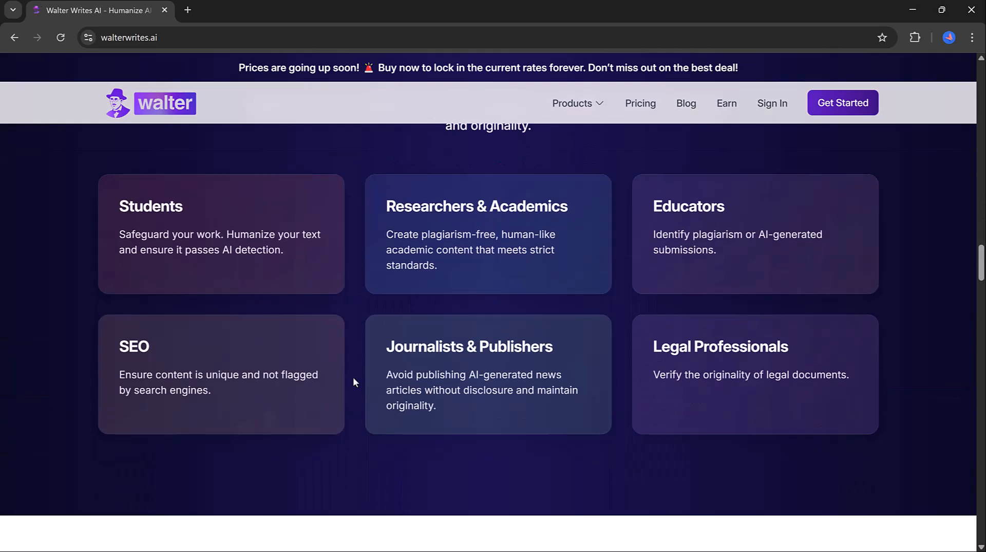
pyautogui.scroll(-3)
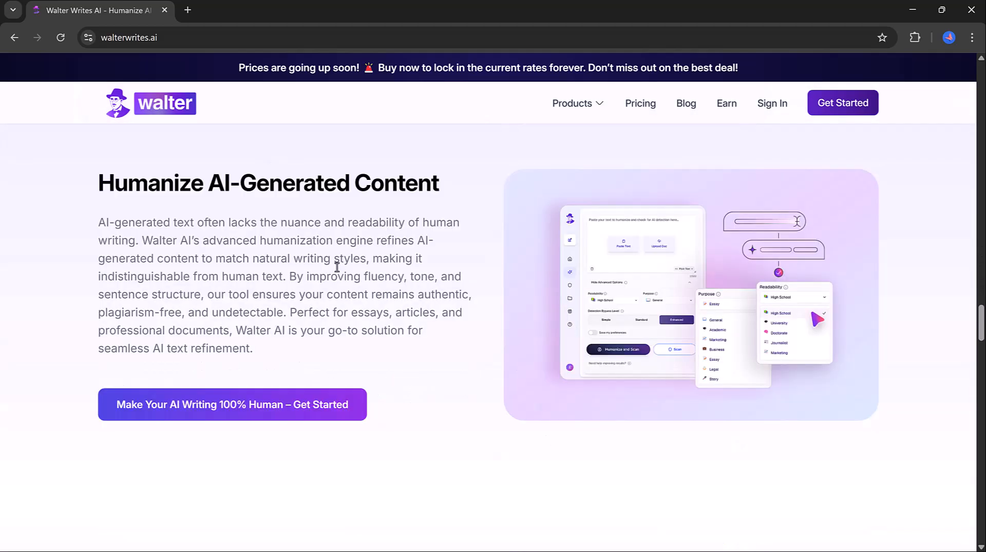
pyautogui.moveTo(224, 407)
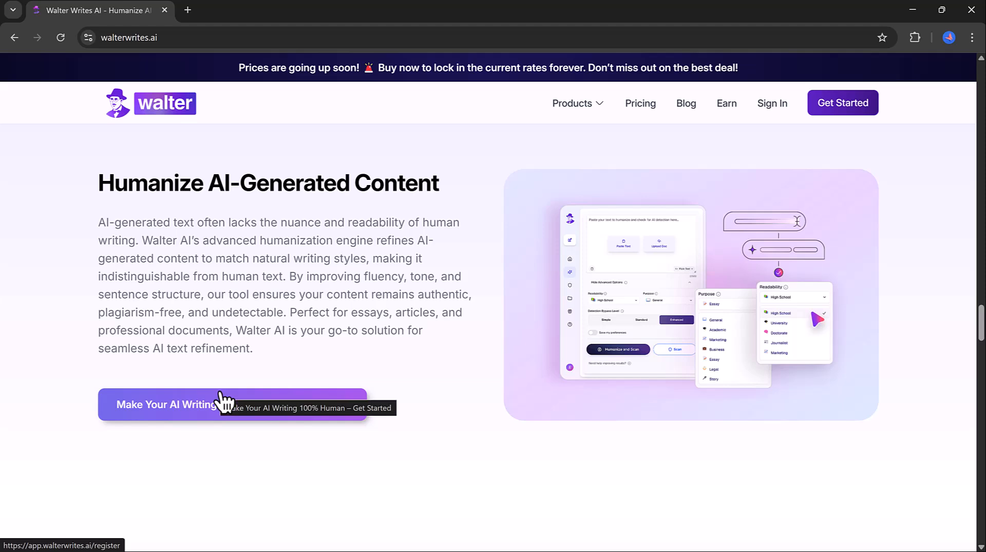
pyautogui.scroll(-3)
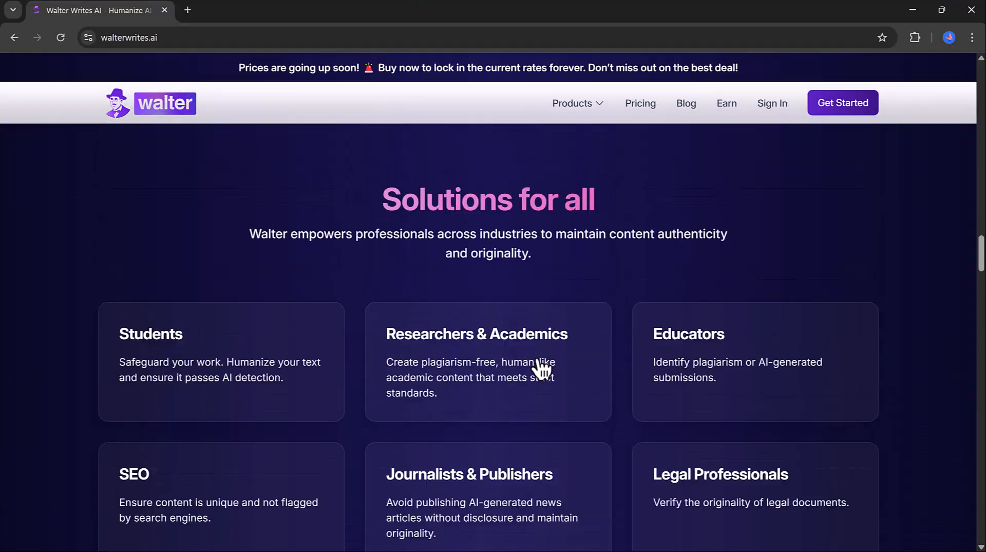
# Step: Sign in to the Walter account and reach the dashboard with its humanize and detect tools
pyautogui.scroll(3)
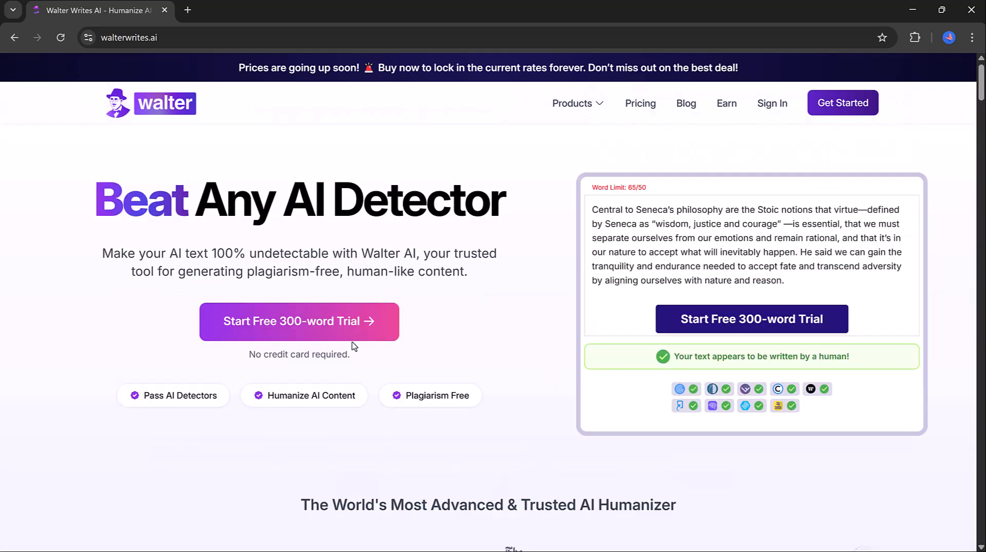
pyautogui.click(772, 103)
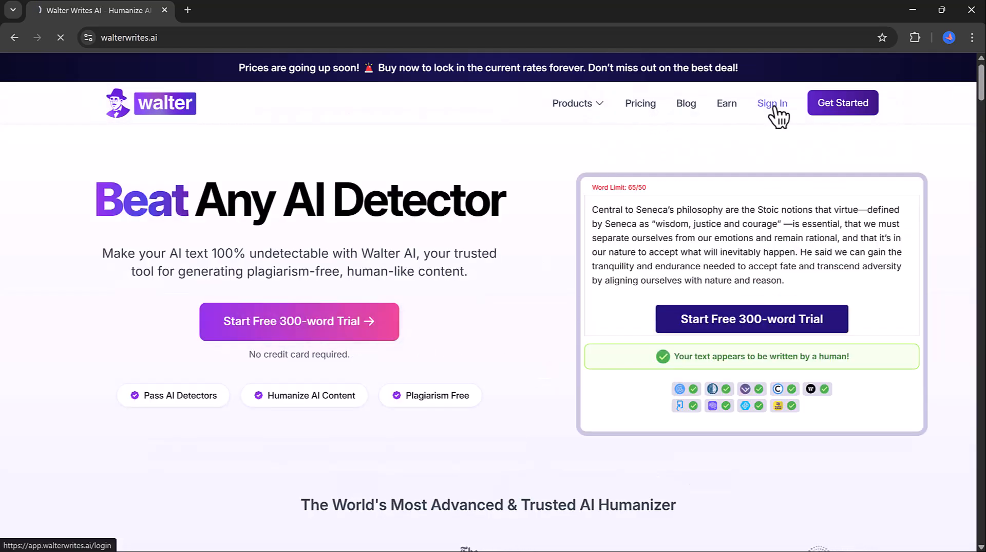
pyautogui.click(773, 103)
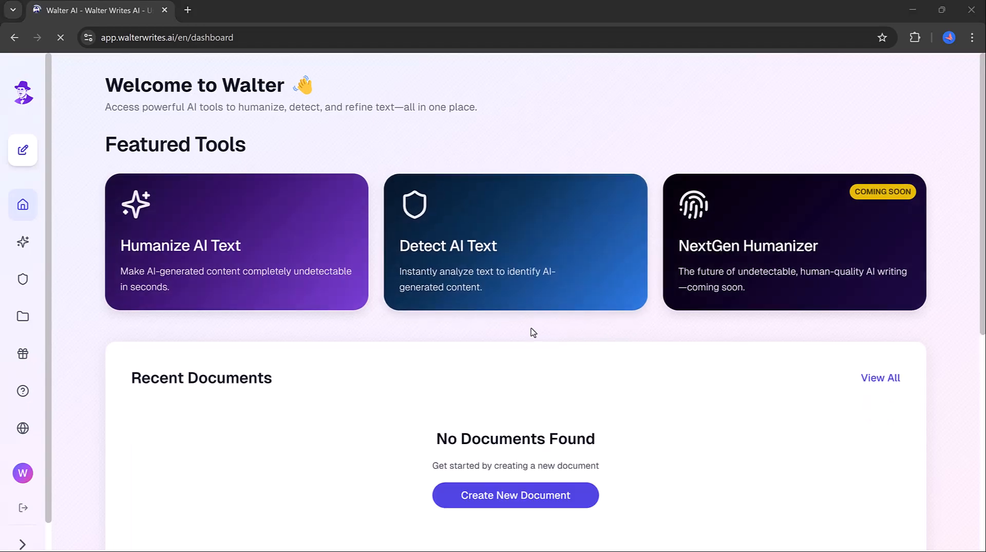
pyautogui.moveTo(240, 246)
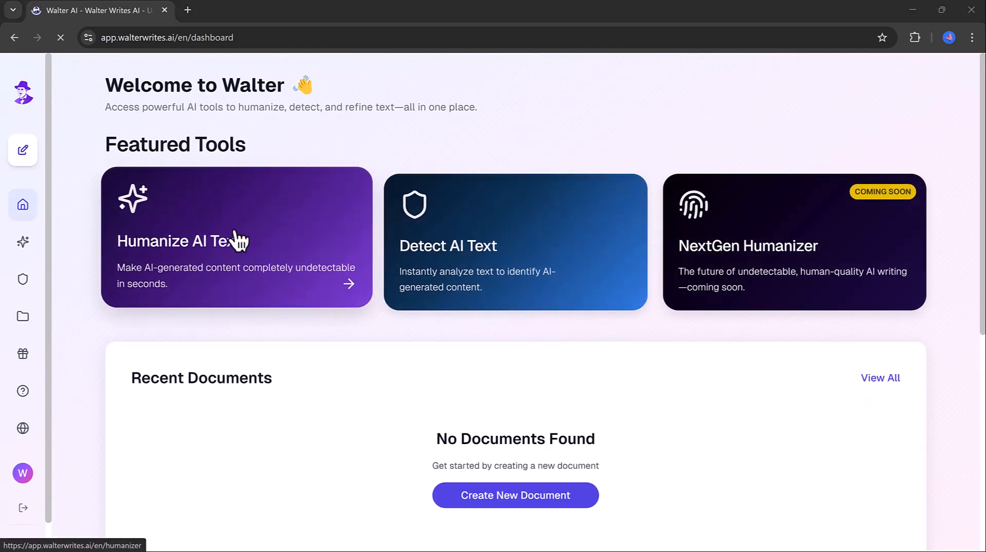
pyautogui.moveTo(520, 302)
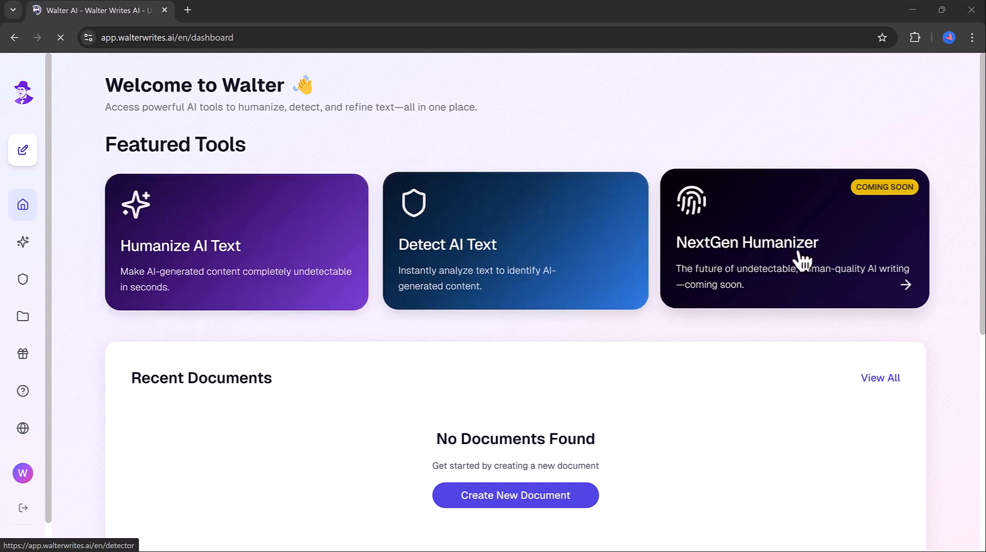
pyautogui.moveTo(843, 401)
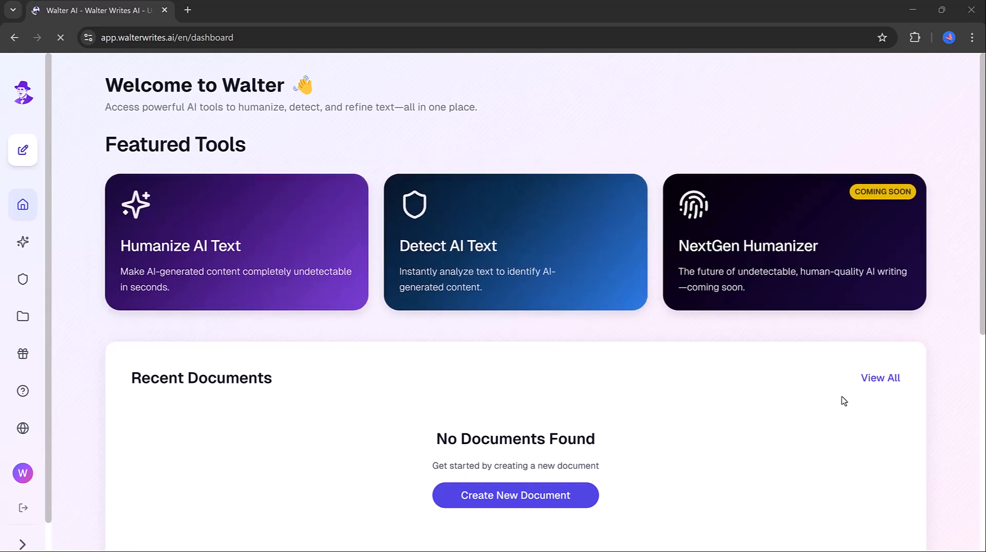
pyautogui.moveTo(254, 207)
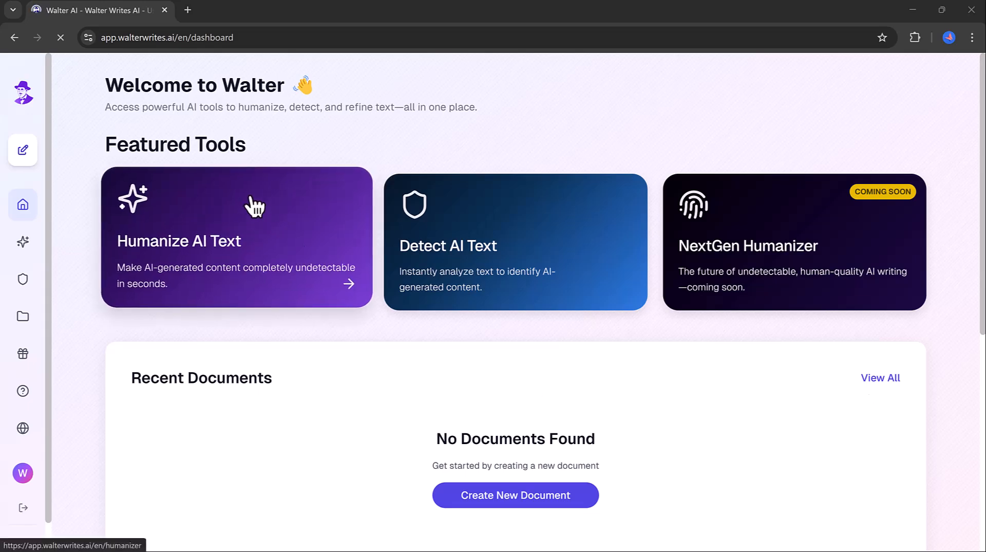
# Step: In a new tab at chatgpt.com, prompt for a social media paragraph and copy the reply
pyautogui.click(189, 10)
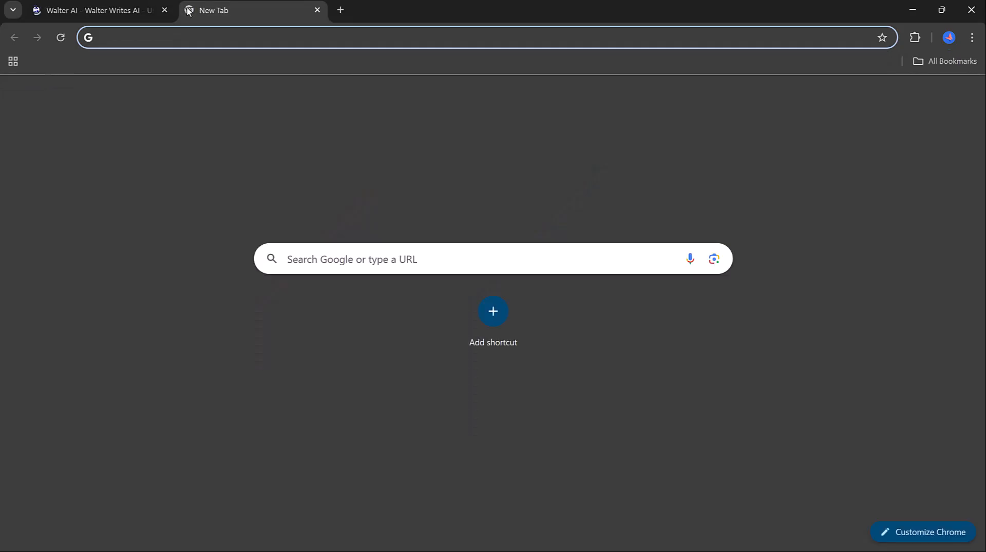
pyautogui.write('chatgpt.com')
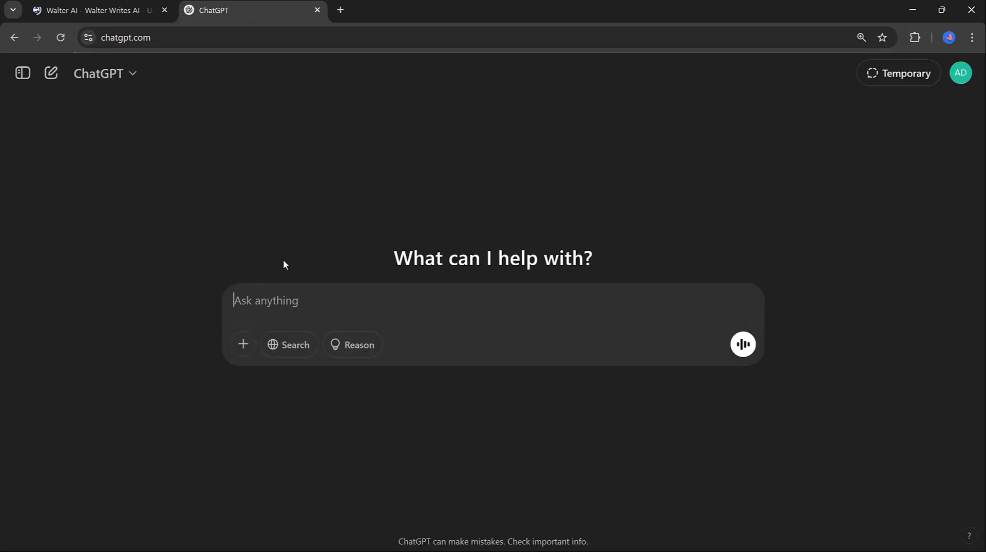
pyautogui.write('Write script on Social M')
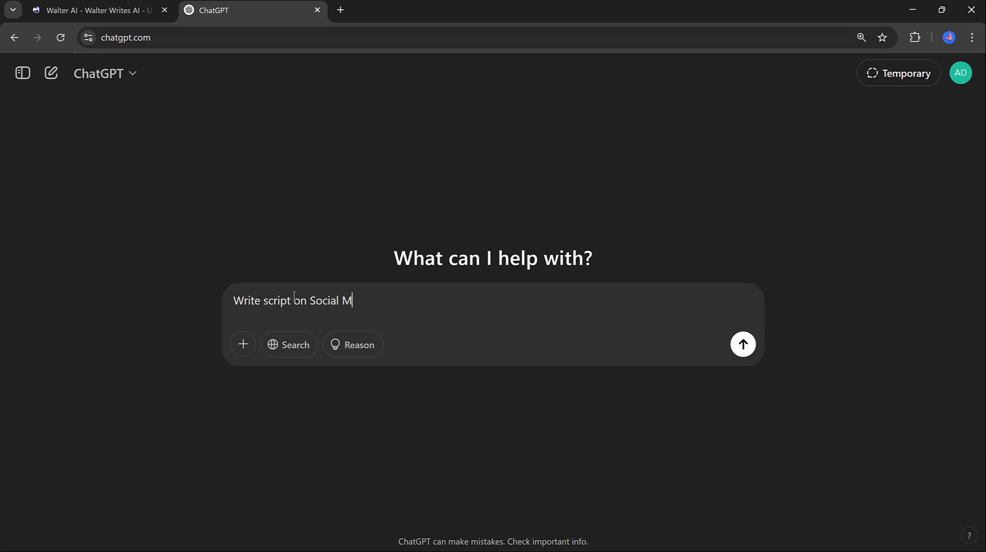
pyautogui.click(743, 344)
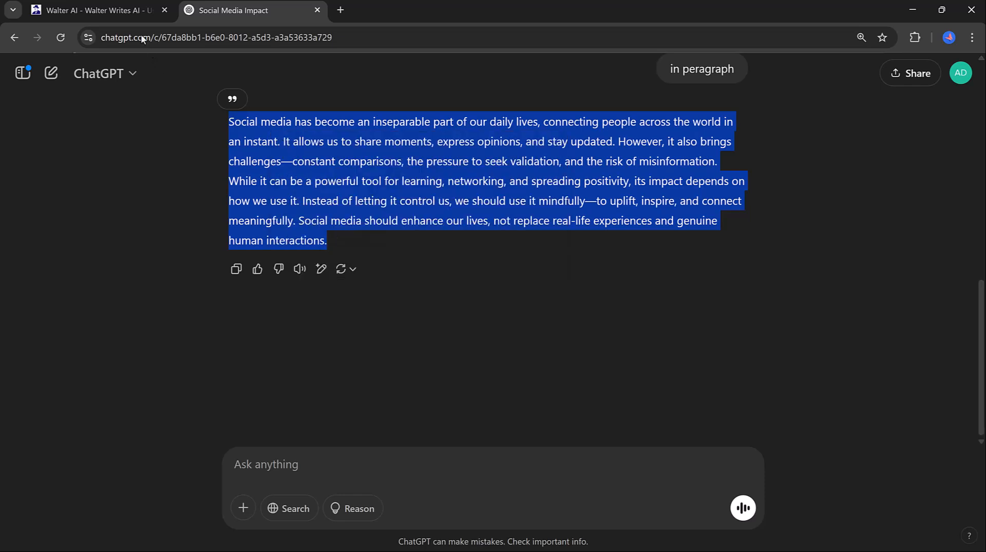
# Step: Scan the pasted social media paragraph in Walter's AI Content Detector, getting 100% AI, then return to the dashboard
pyautogui.click(97, 10)
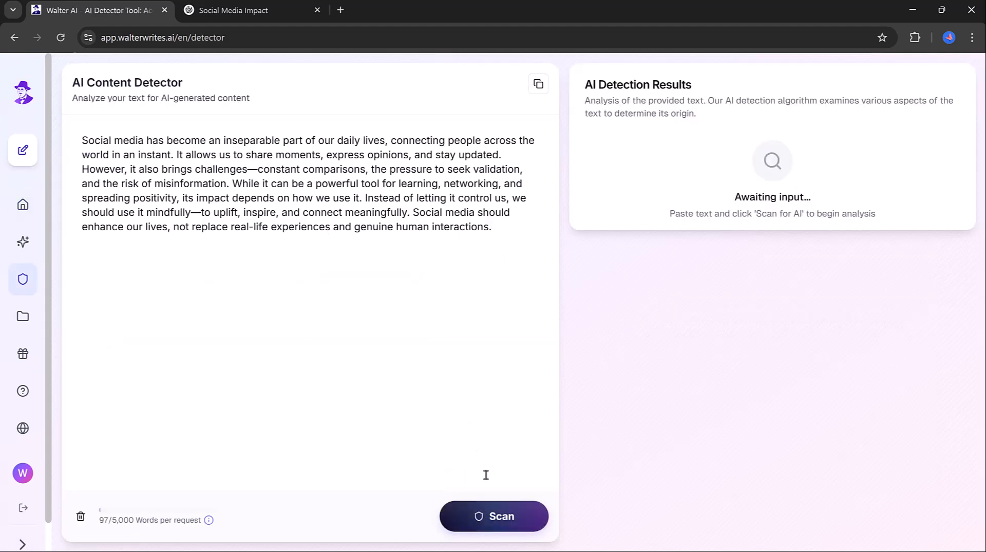
pyautogui.click(494, 516)
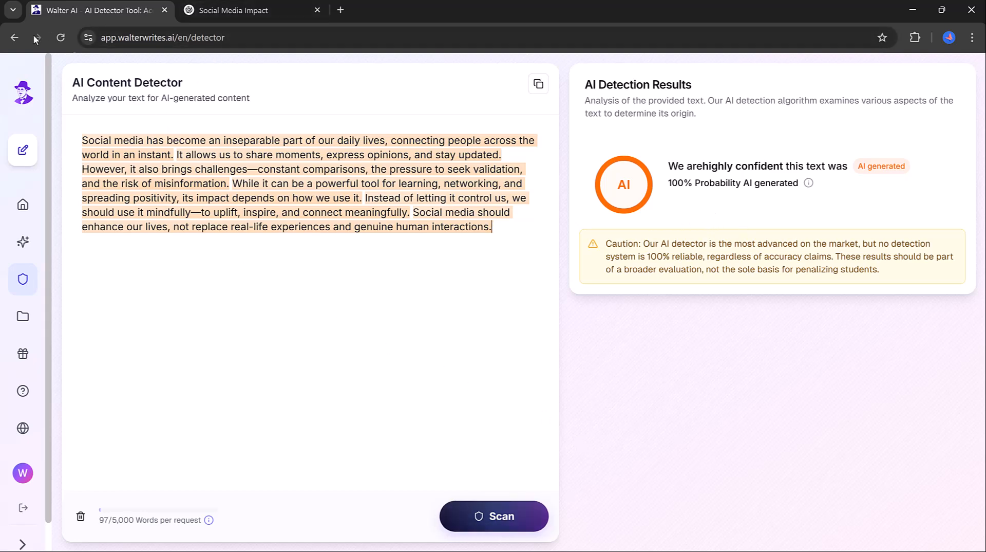
pyautogui.click(15, 37)
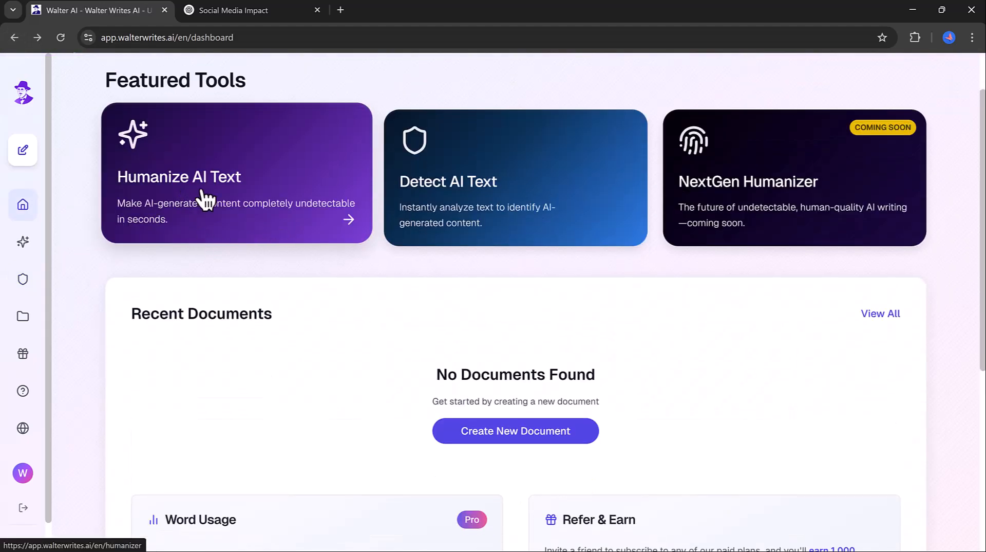
pyautogui.moveTo(197, 207)
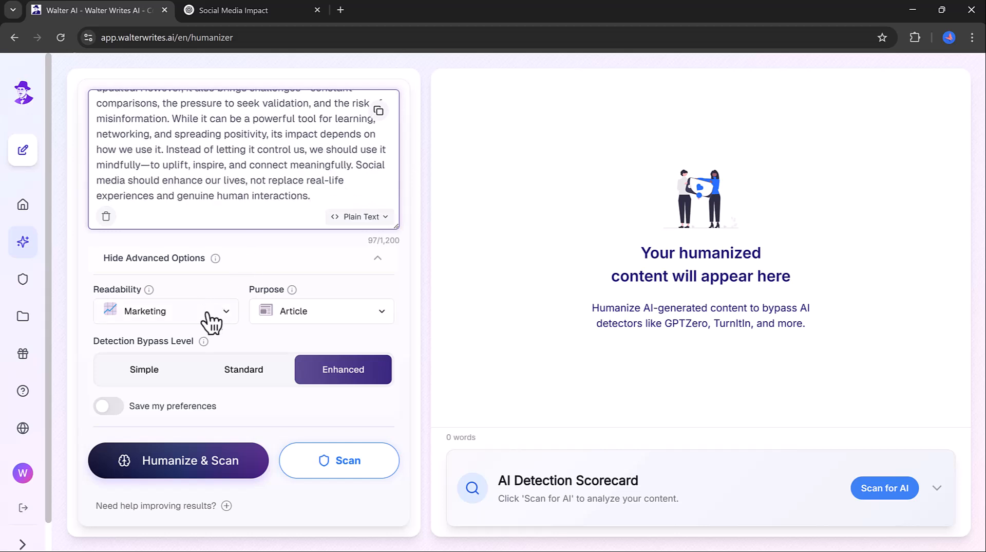
# Step: Set humanizer readability to Journalist and purpose to Story
pyautogui.click(165, 311)
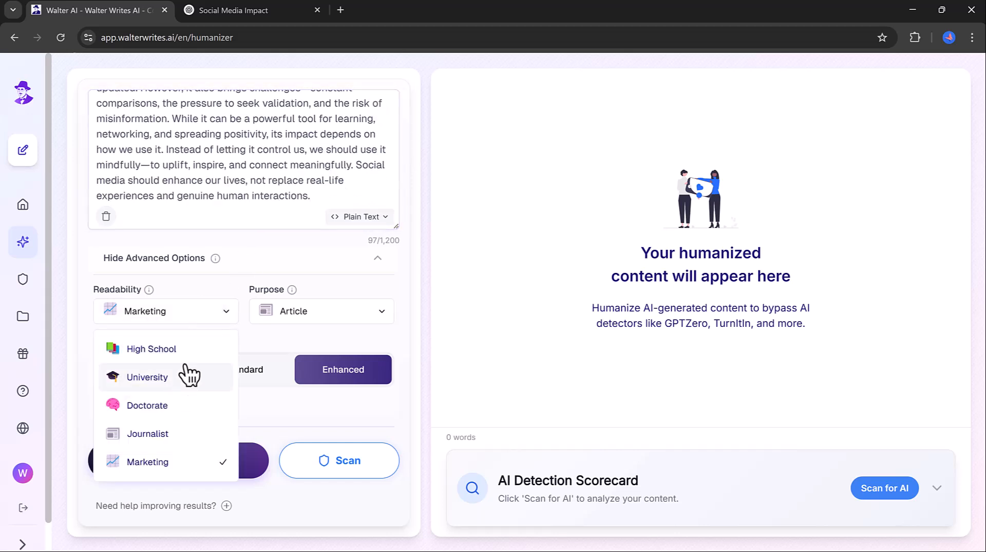
pyautogui.moveTo(167, 468)
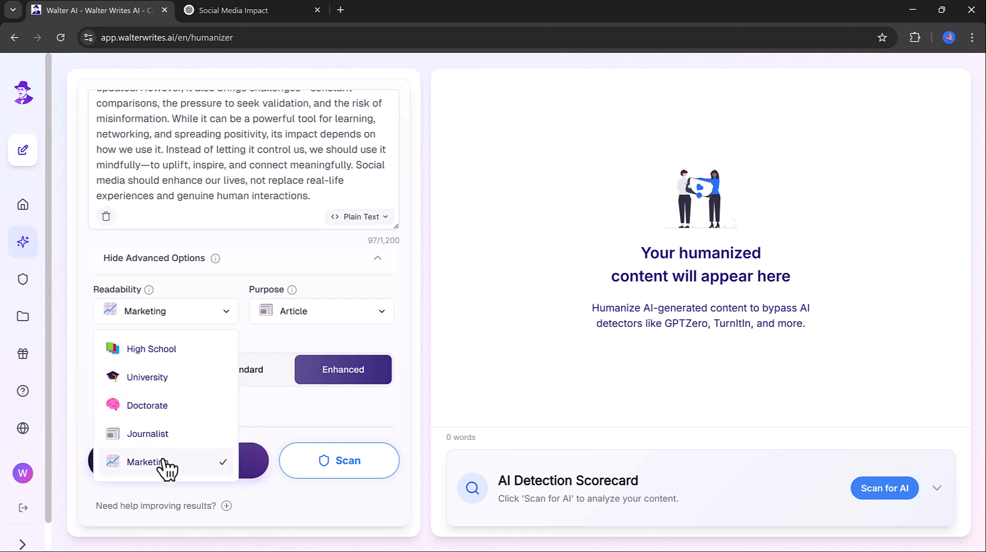
pyautogui.click(148, 434)
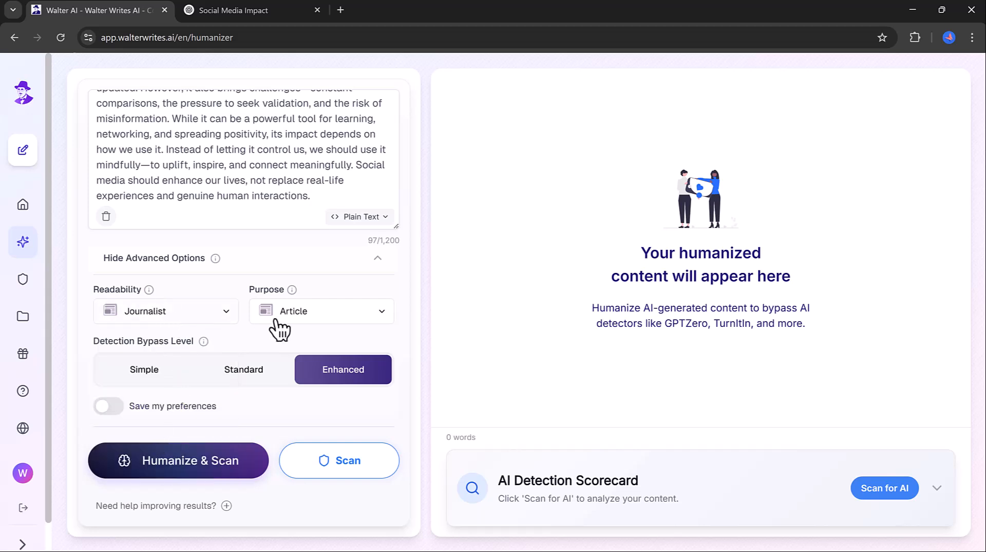
pyautogui.click(322, 311)
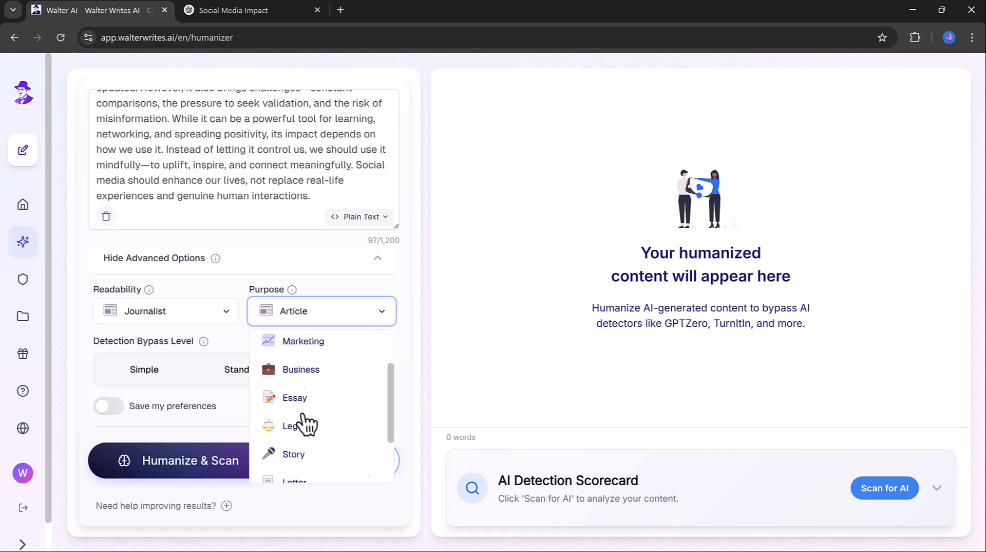
# Step: Choose the Enhanced detection bypass level and save these settings as preferences
pyautogui.click(294, 454)
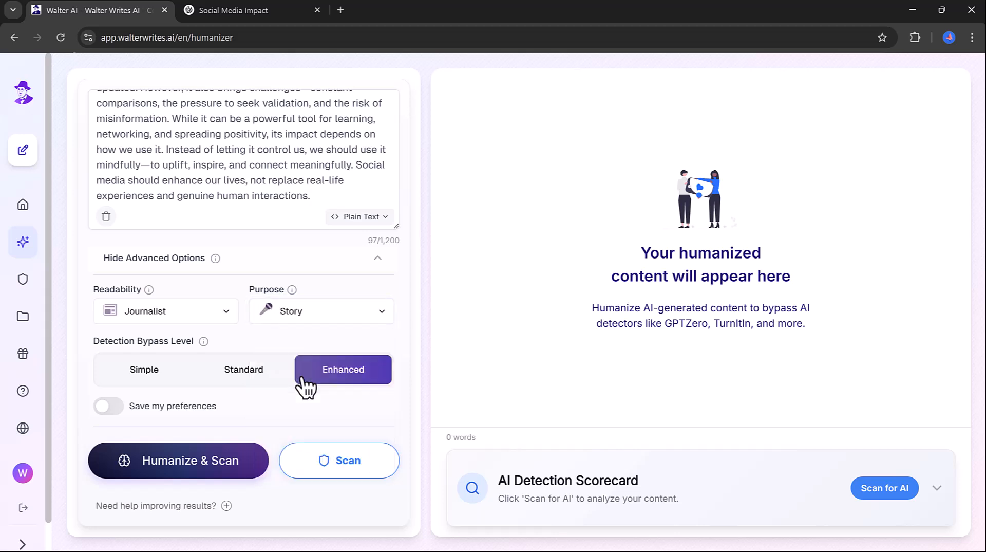
pyautogui.moveTo(309, 329)
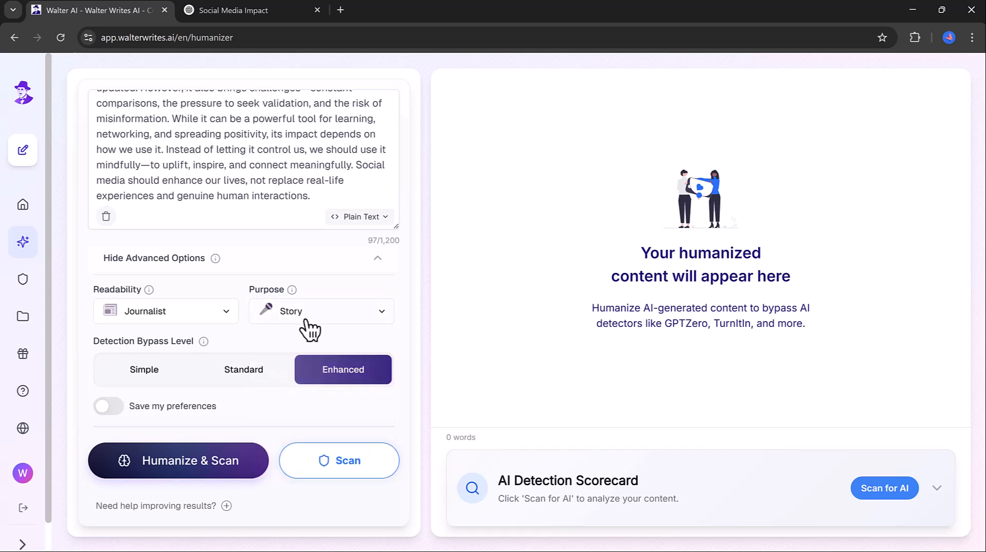
pyautogui.click(244, 370)
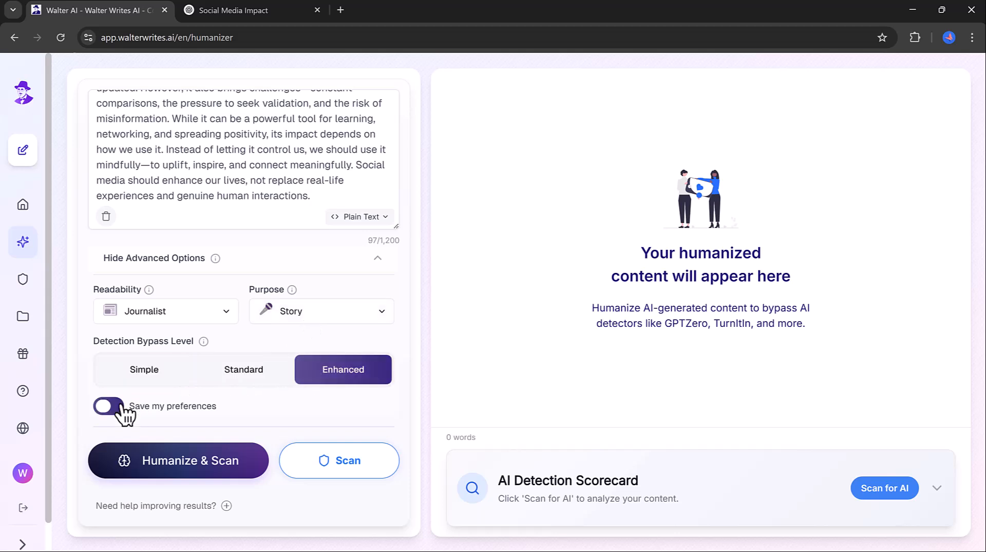
pyautogui.click(108, 406)
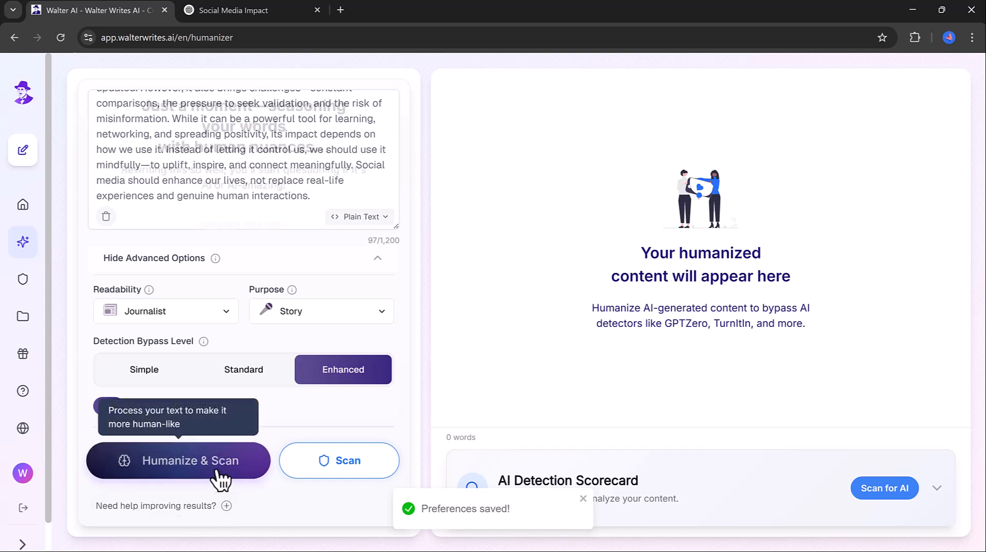
# Step: Humanize and scan the paragraph, reviewing the 100% human scorecard from external detectors
pyautogui.click(179, 461)
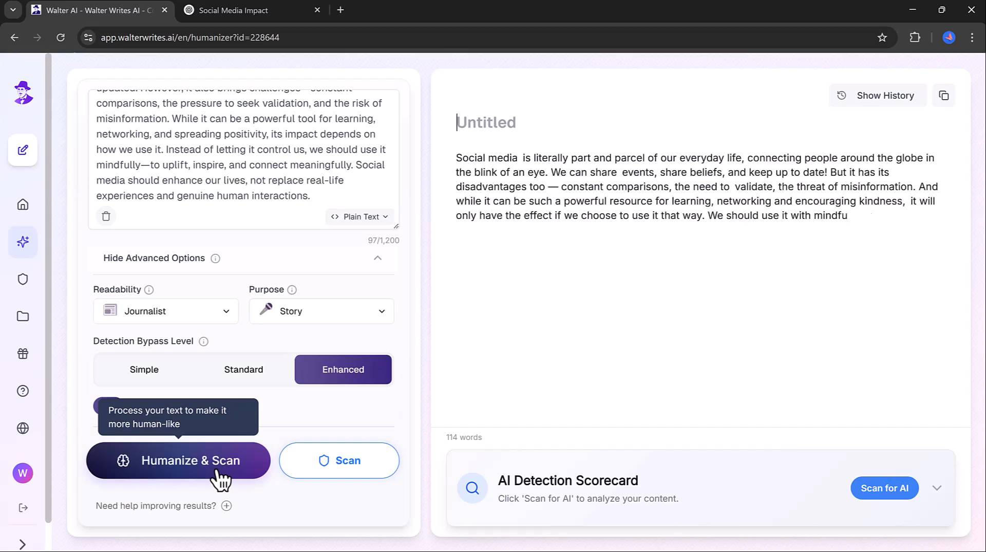
pyautogui.click(191, 461)
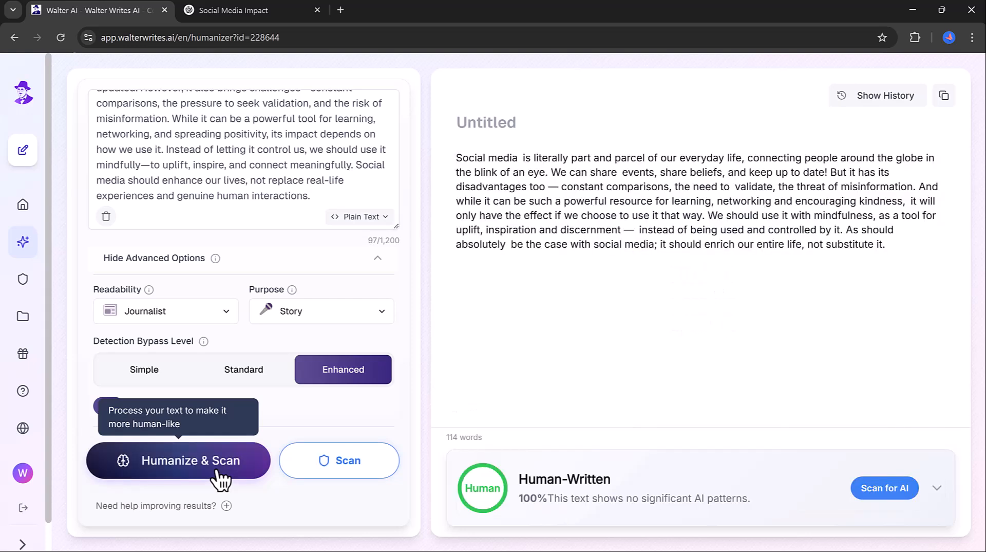
pyautogui.moveTo(274, 480)
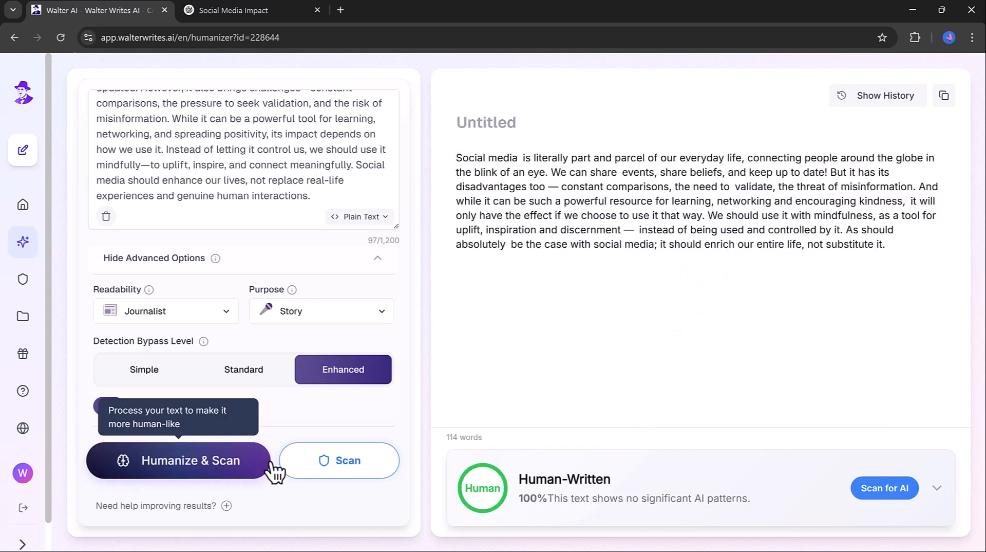
pyautogui.click(937, 488)
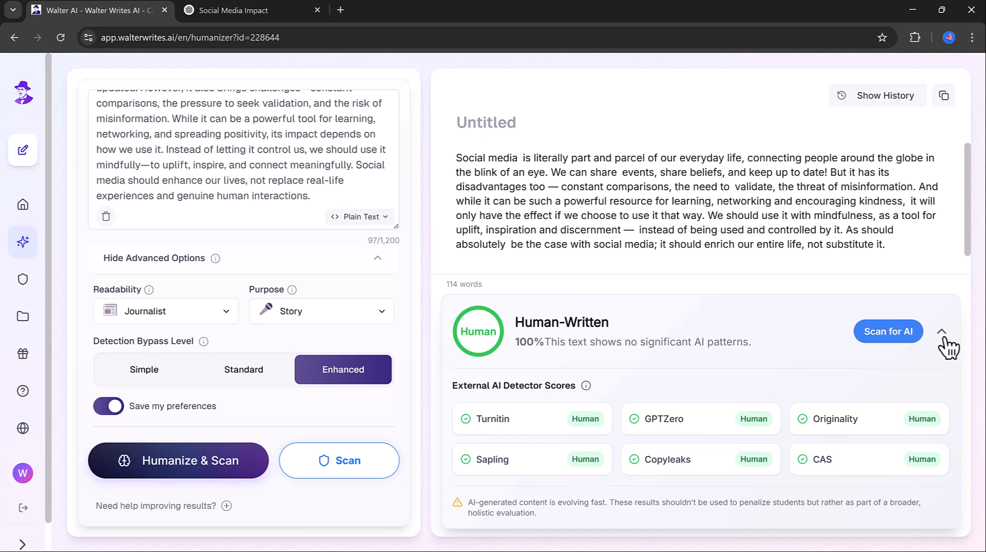
pyautogui.click(946, 331)
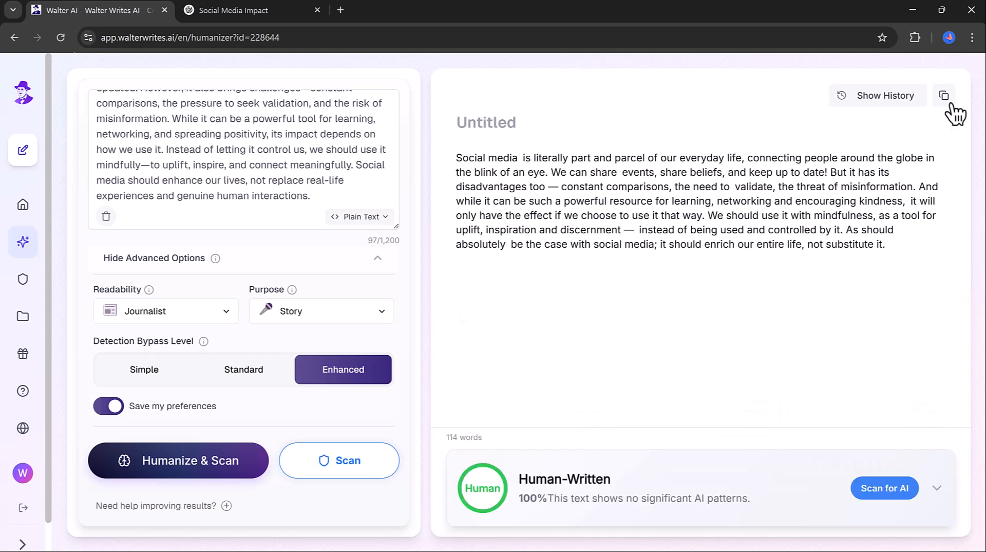
pyautogui.moveTo(545, 388)
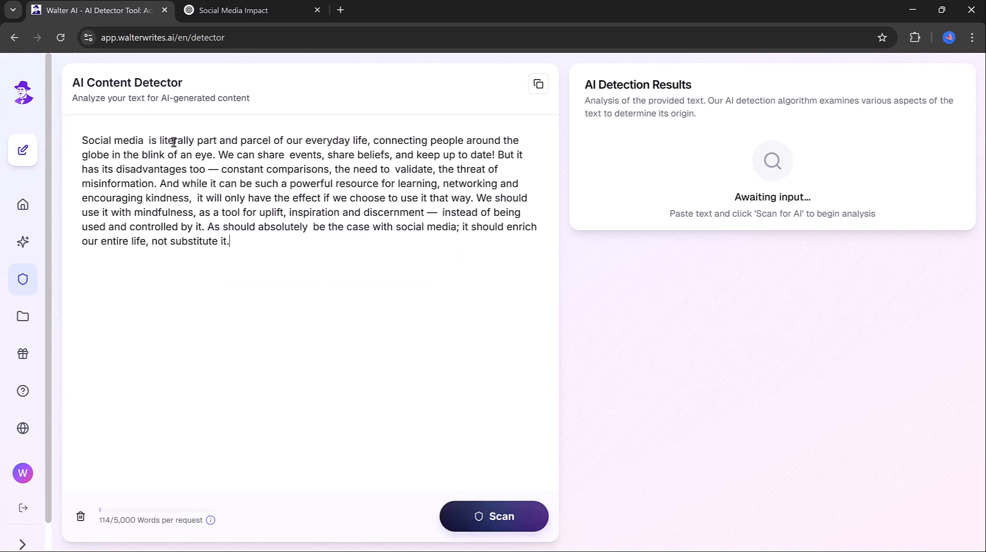
# Step: Scan the humanized paragraph in Walter's detector for a 97% human rating, then paste it into Originality.ai
pyautogui.click(494, 516)
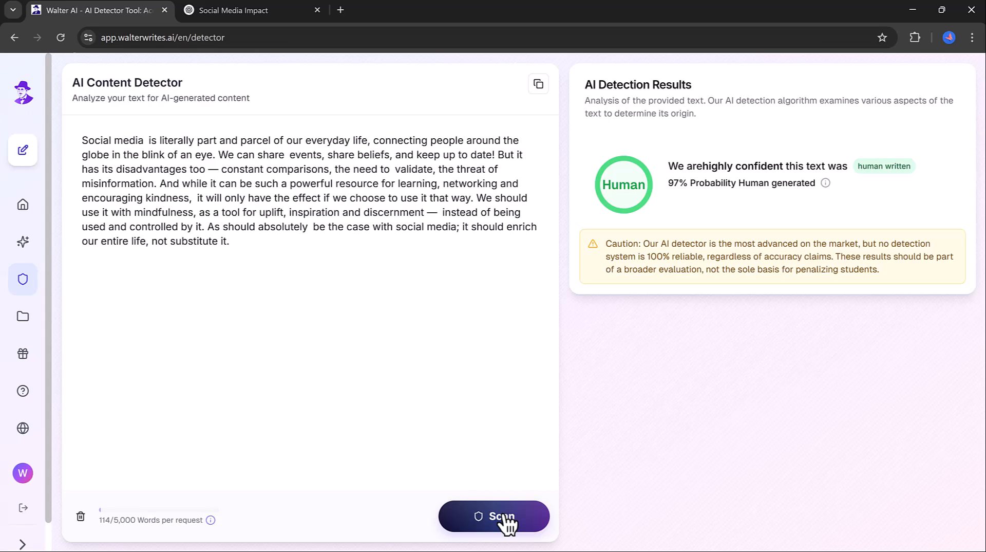
pyautogui.click(501, 517)
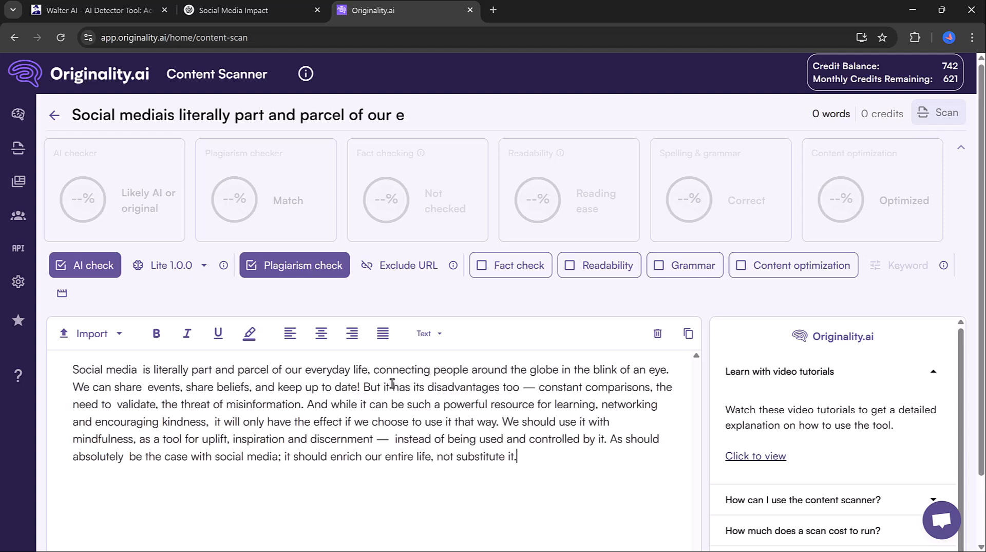
# Step: Scan in Originality.ai for 99% original and 0% plagiarism, then paste the text into ZeroGPT
pyautogui.click(938, 112)
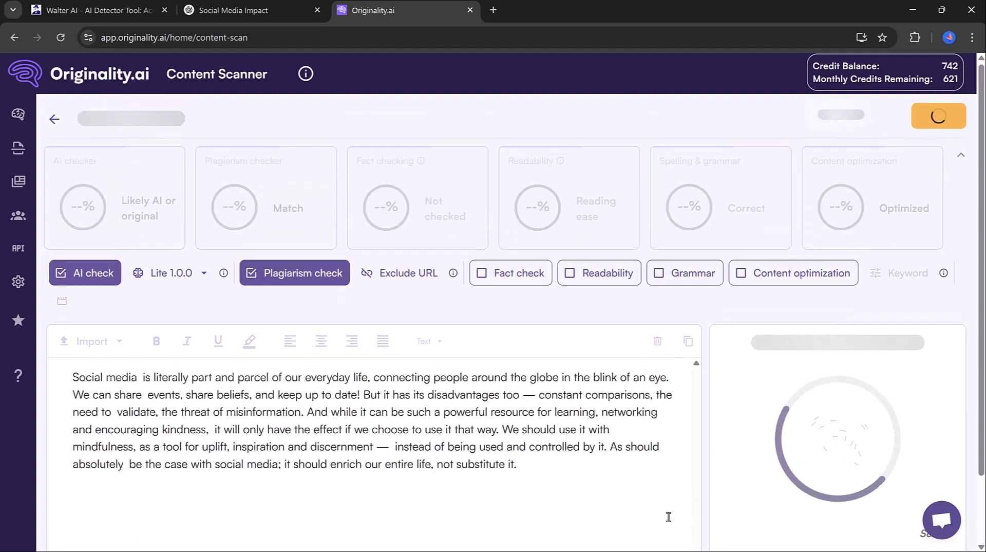
pyautogui.click(939, 115)
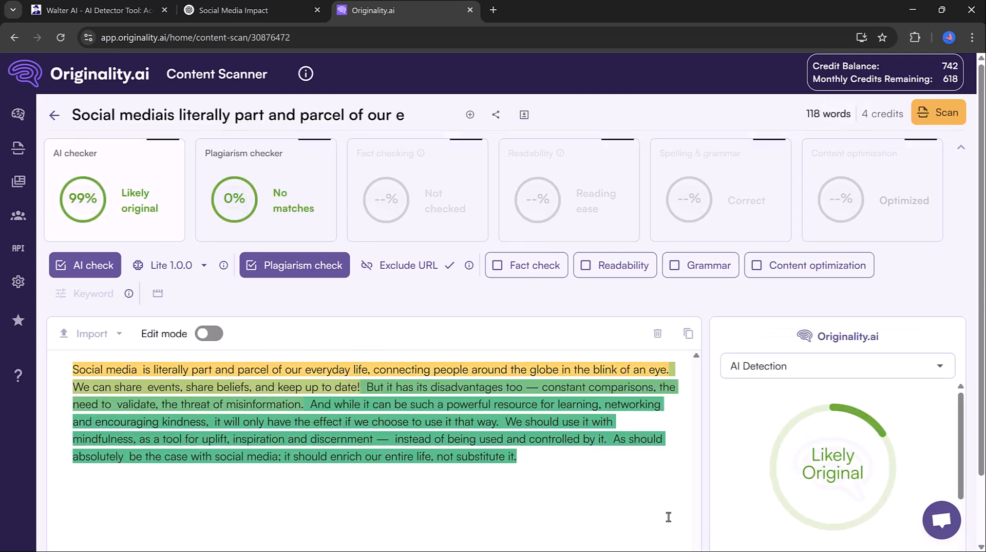
pyautogui.scroll(-3)
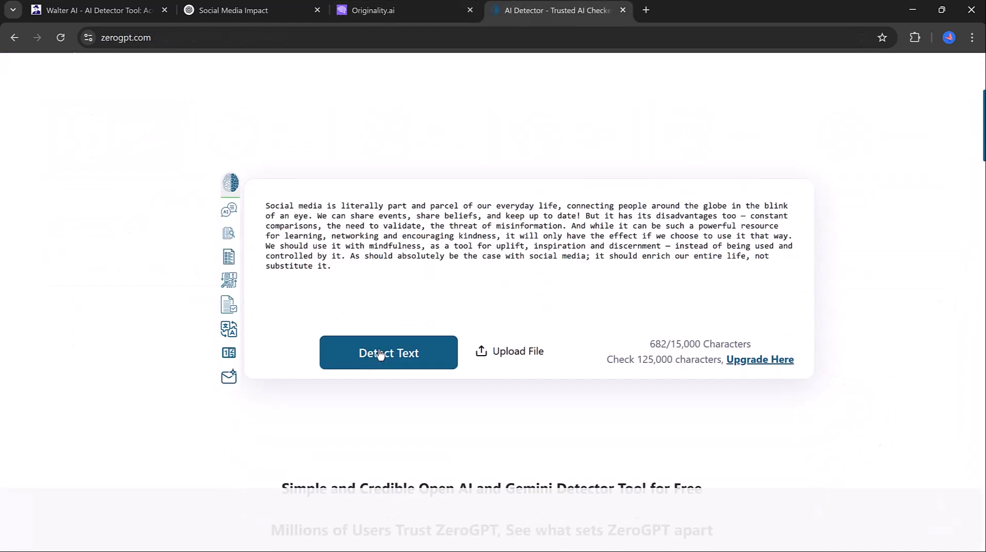
# Step: Detect the paragraph in ZeroGPT as human-written with 0% AI, then return to Walter's detector tab
pyautogui.click(388, 353)
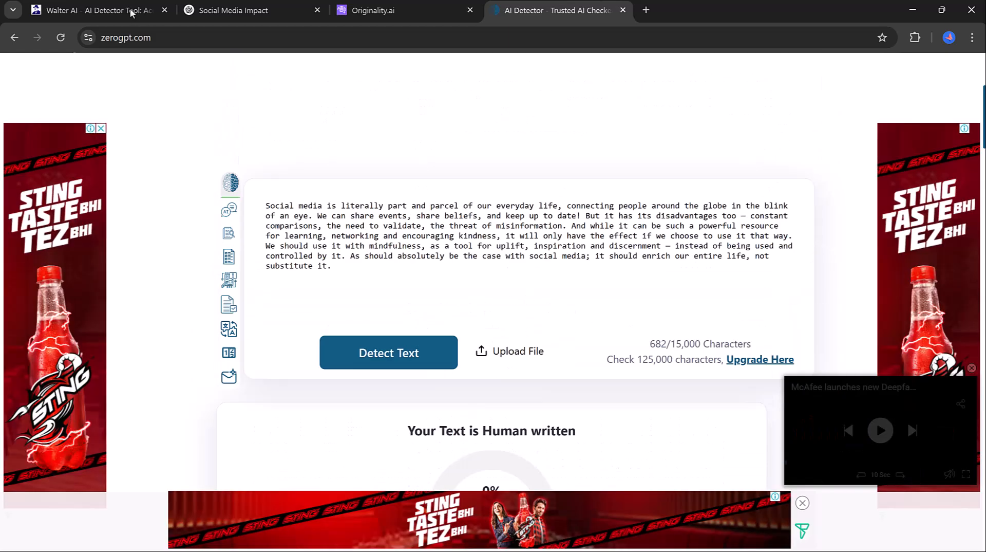
pyautogui.click(93, 10)
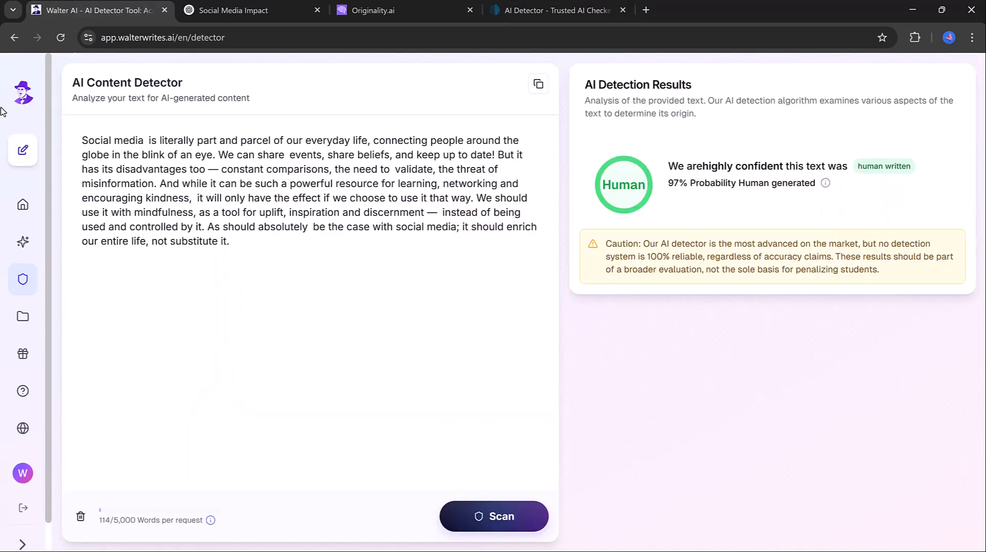
# Step: Return to the Walter dashboard, now listing the humanized document under recent documents
pyautogui.click(22, 94)
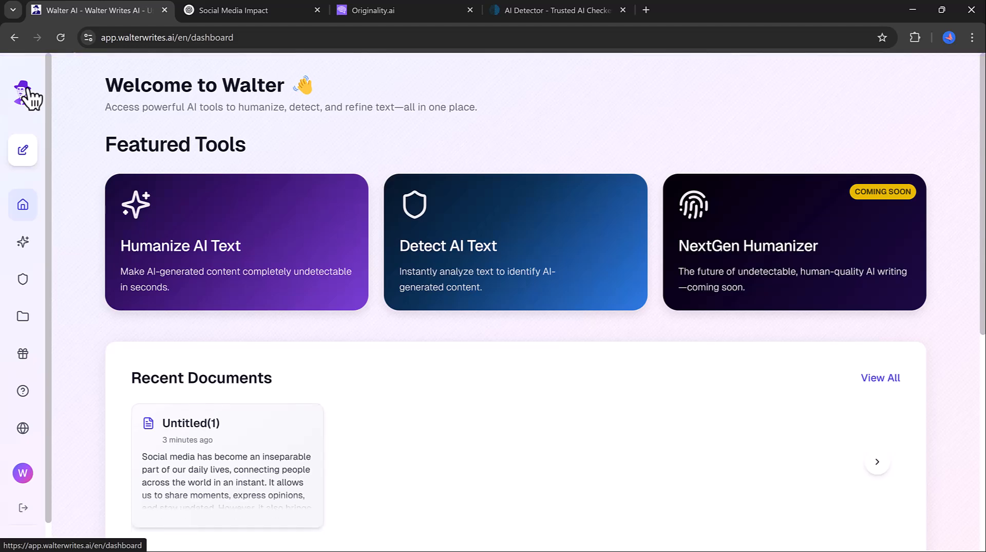
pyautogui.moveTo(22, 150)
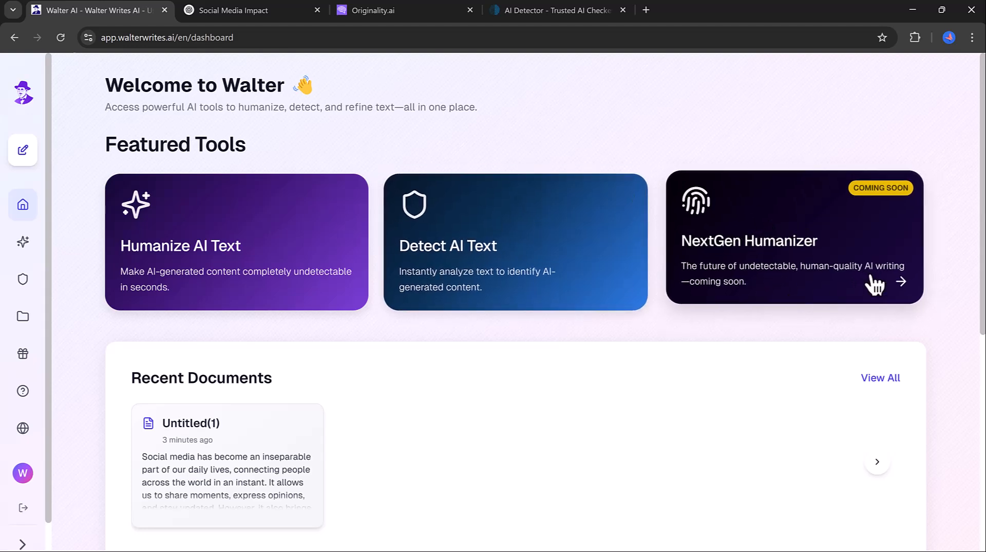
pyautogui.moveTo(428, 208)
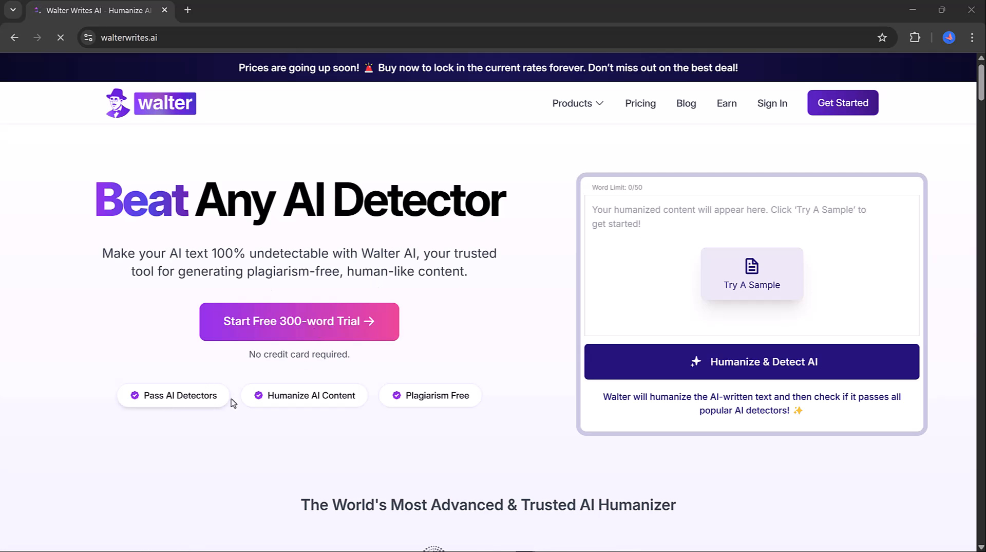
pyautogui.moveTo(759, 295)
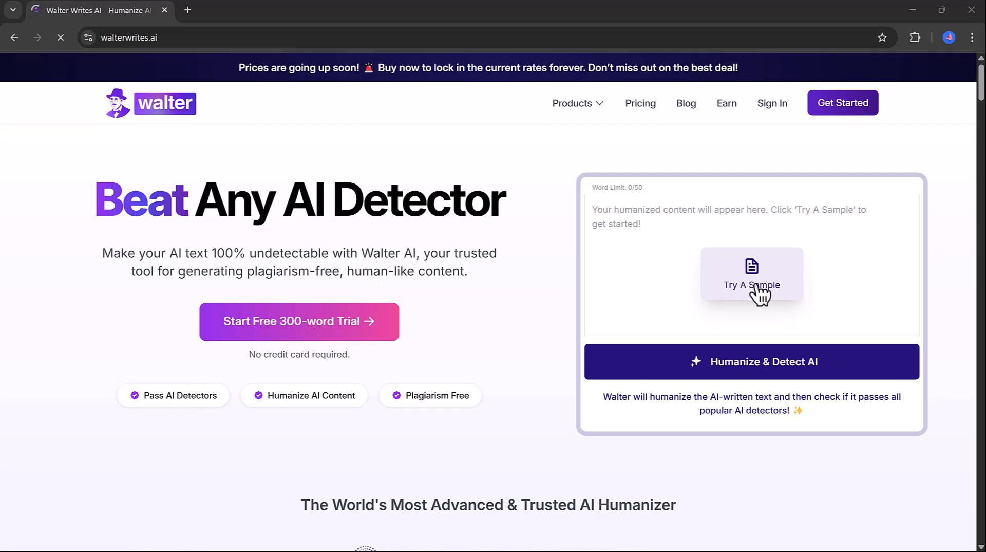
# Step: Load the Seneca sample in the home-page demo and get it humanized and judged human-written
pyautogui.click(752, 274)
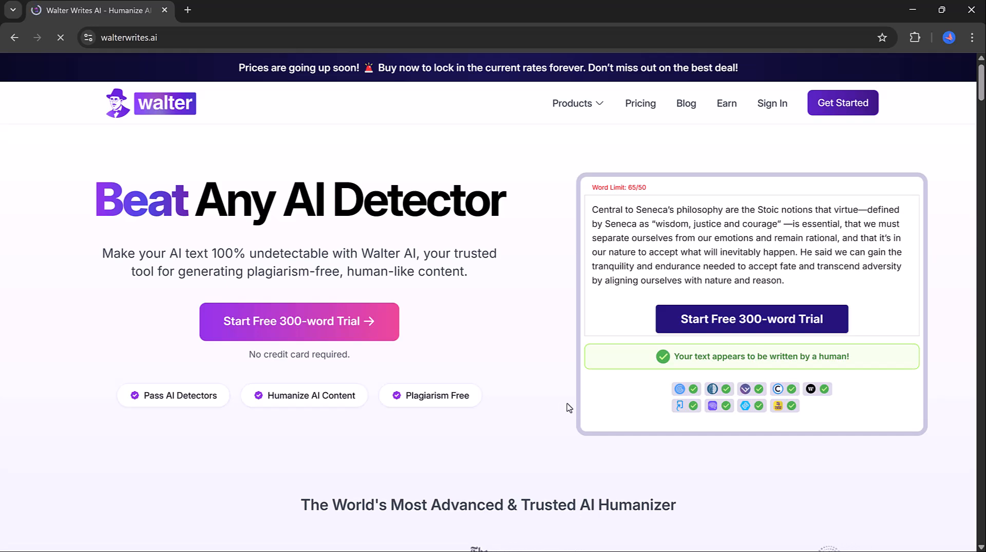
pyautogui.scroll(-3)
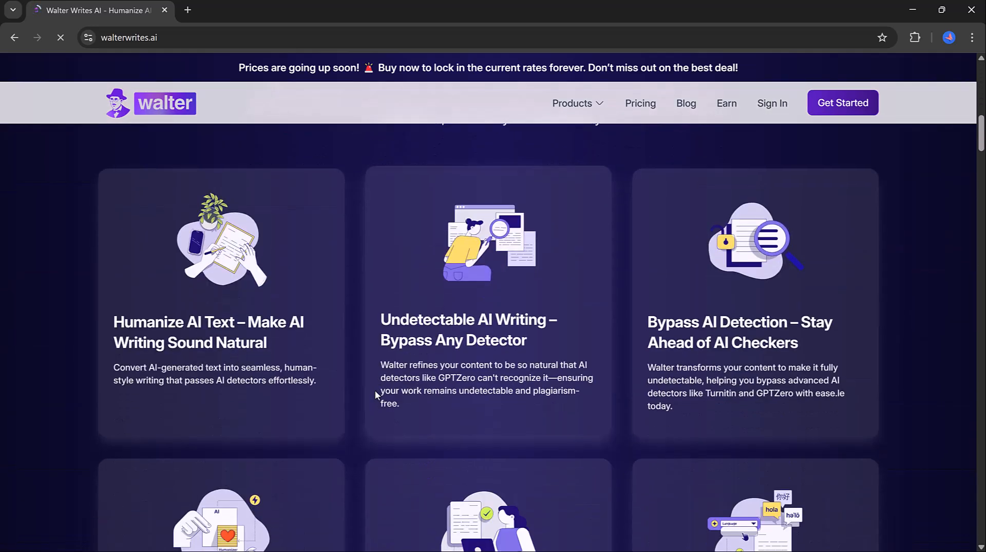
pyautogui.scroll(-3)
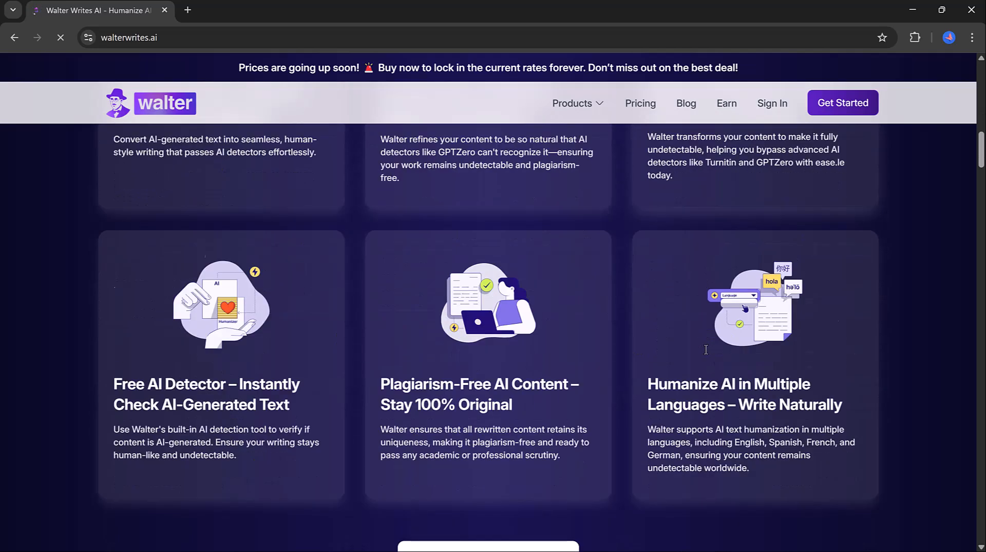
pyautogui.scroll(-3)
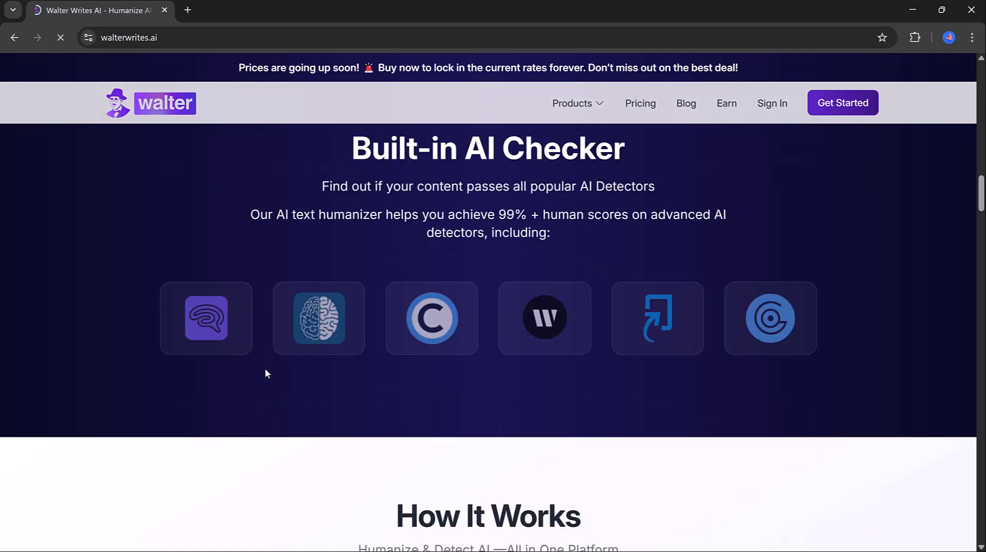
pyautogui.moveTo(771, 324)
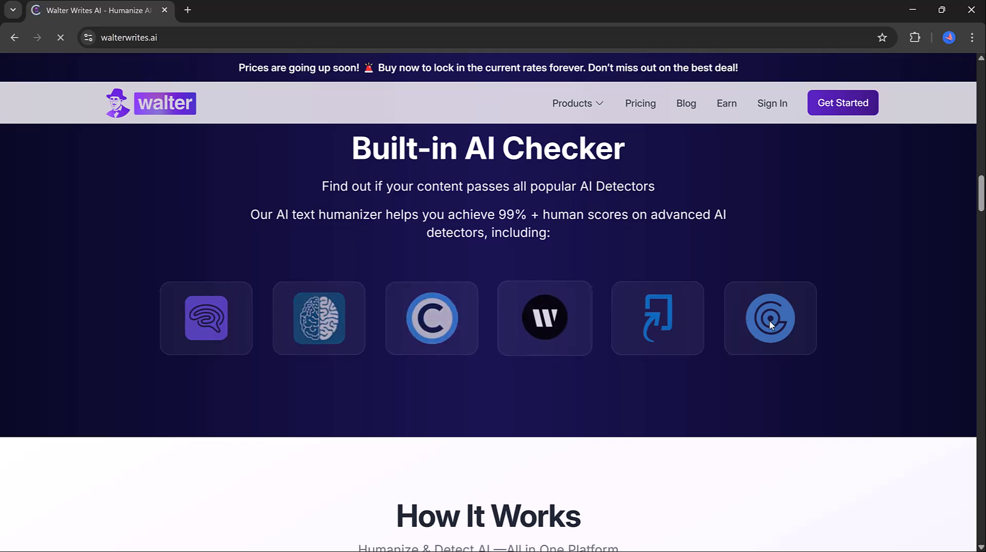
pyautogui.scroll(-3)
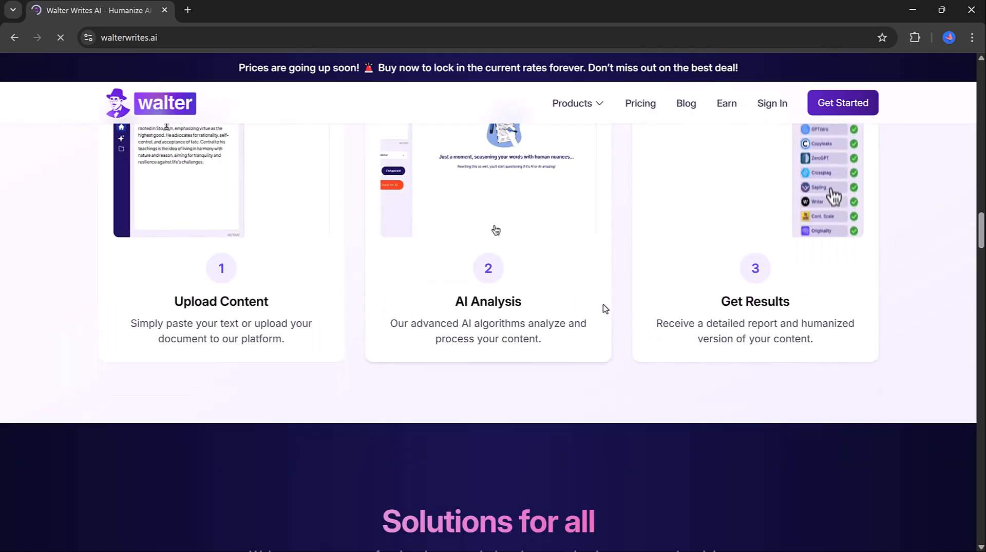
pyautogui.scroll(-3)
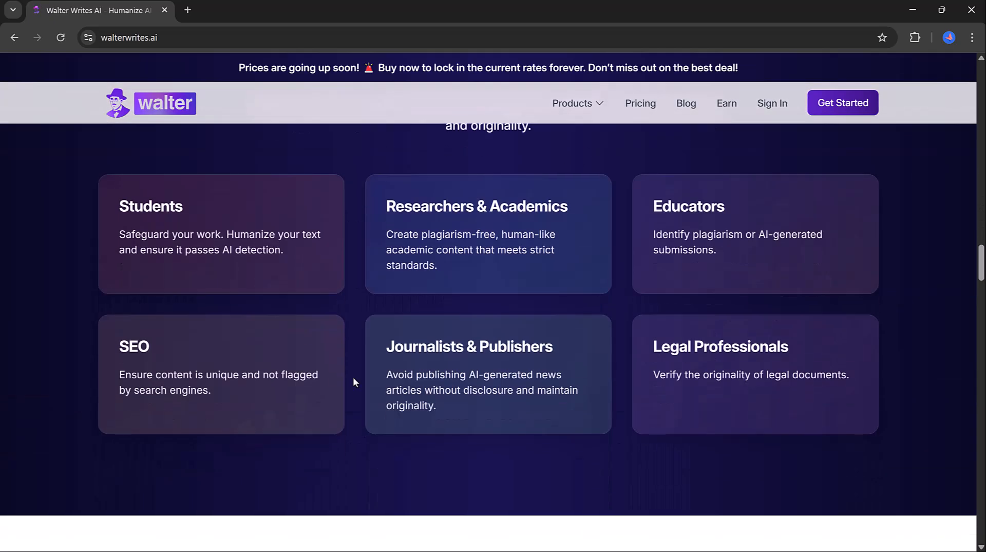
pyautogui.scroll(-3)
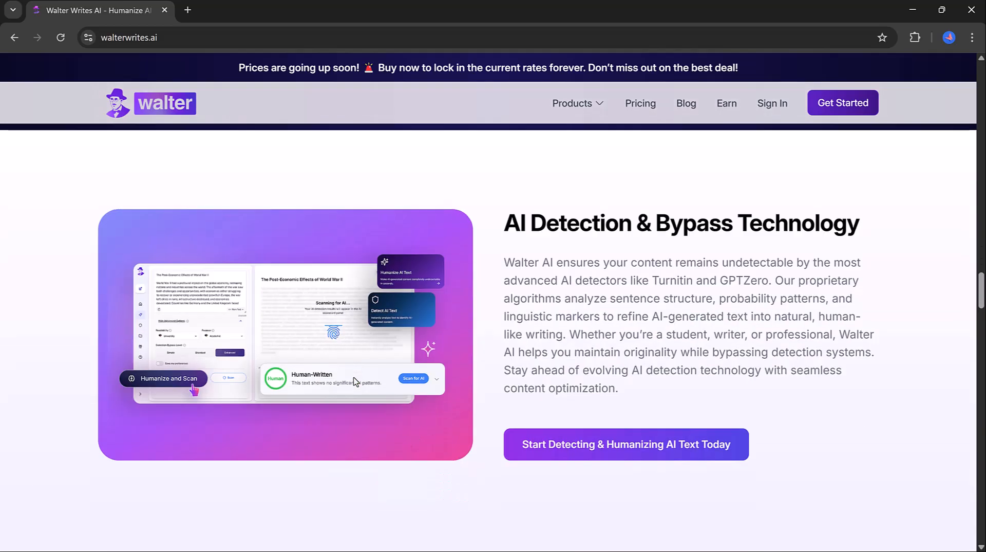
pyautogui.scroll(-3)
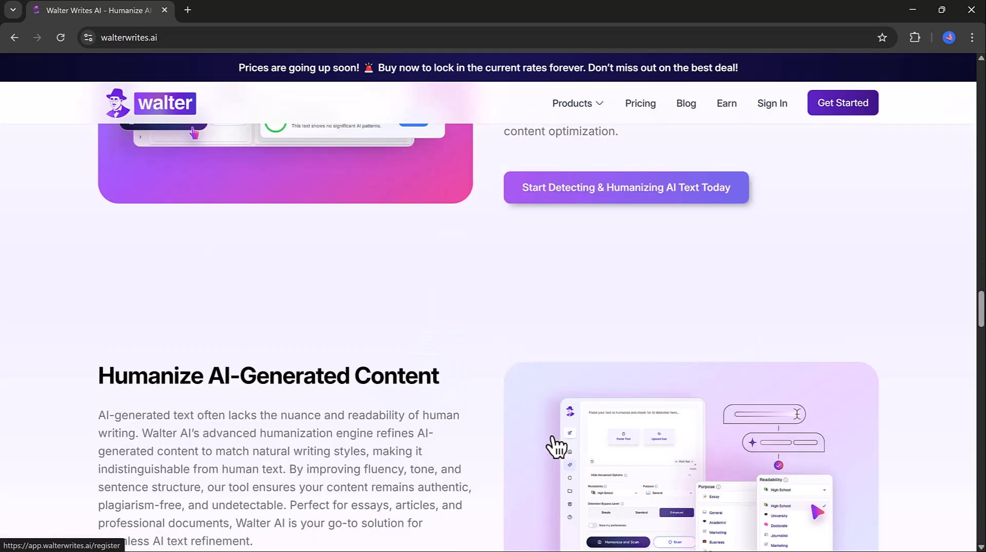
pyautogui.scroll(-3)
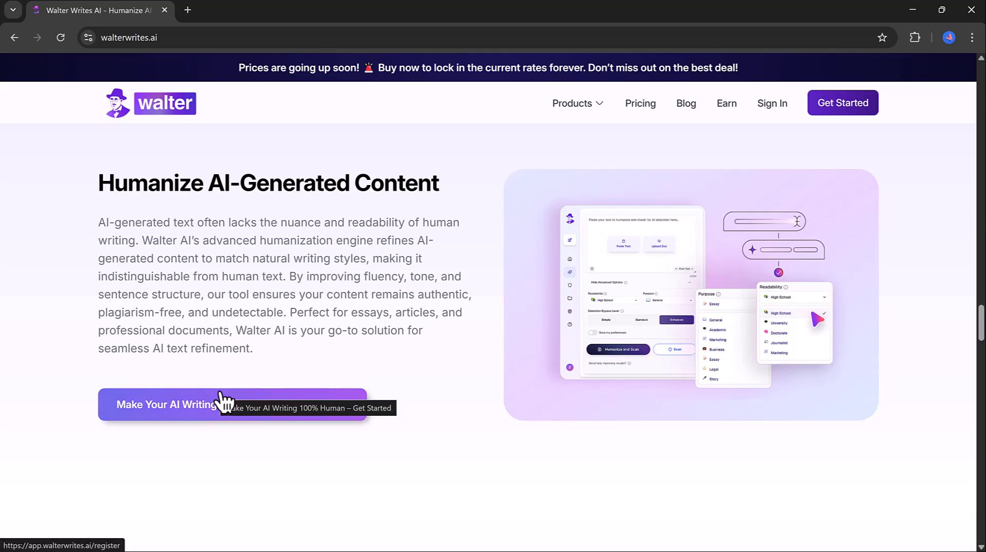
pyautogui.scroll(-3)
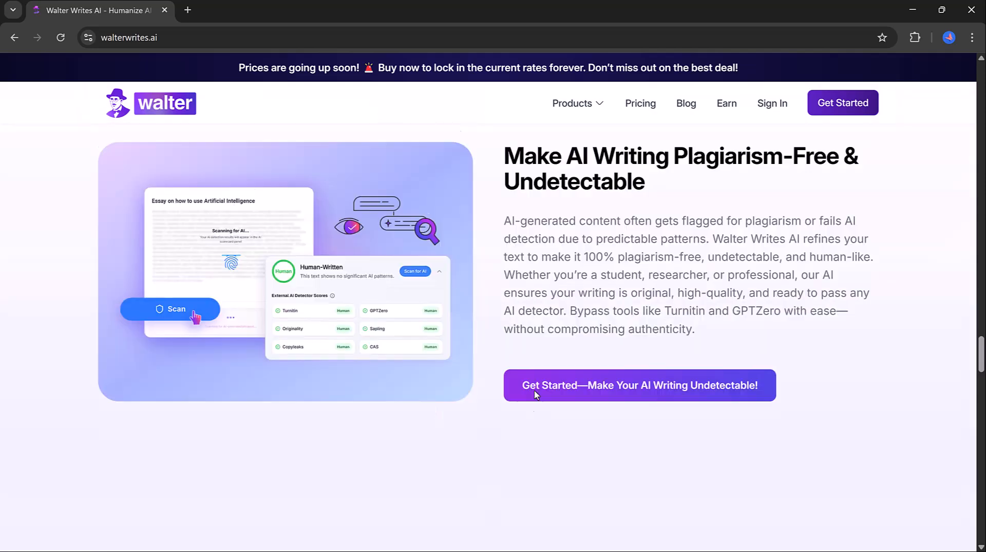